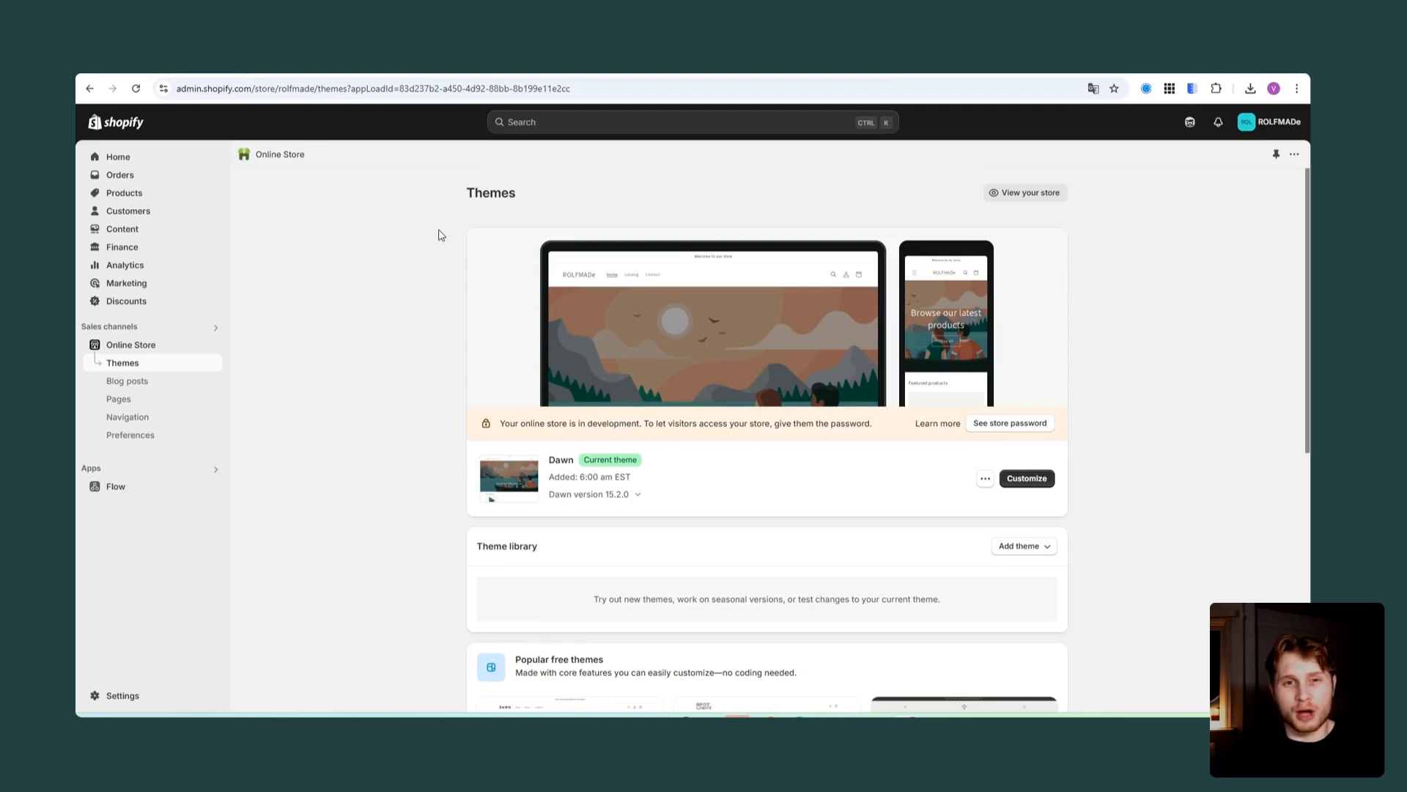
mouse_move(459, 378)
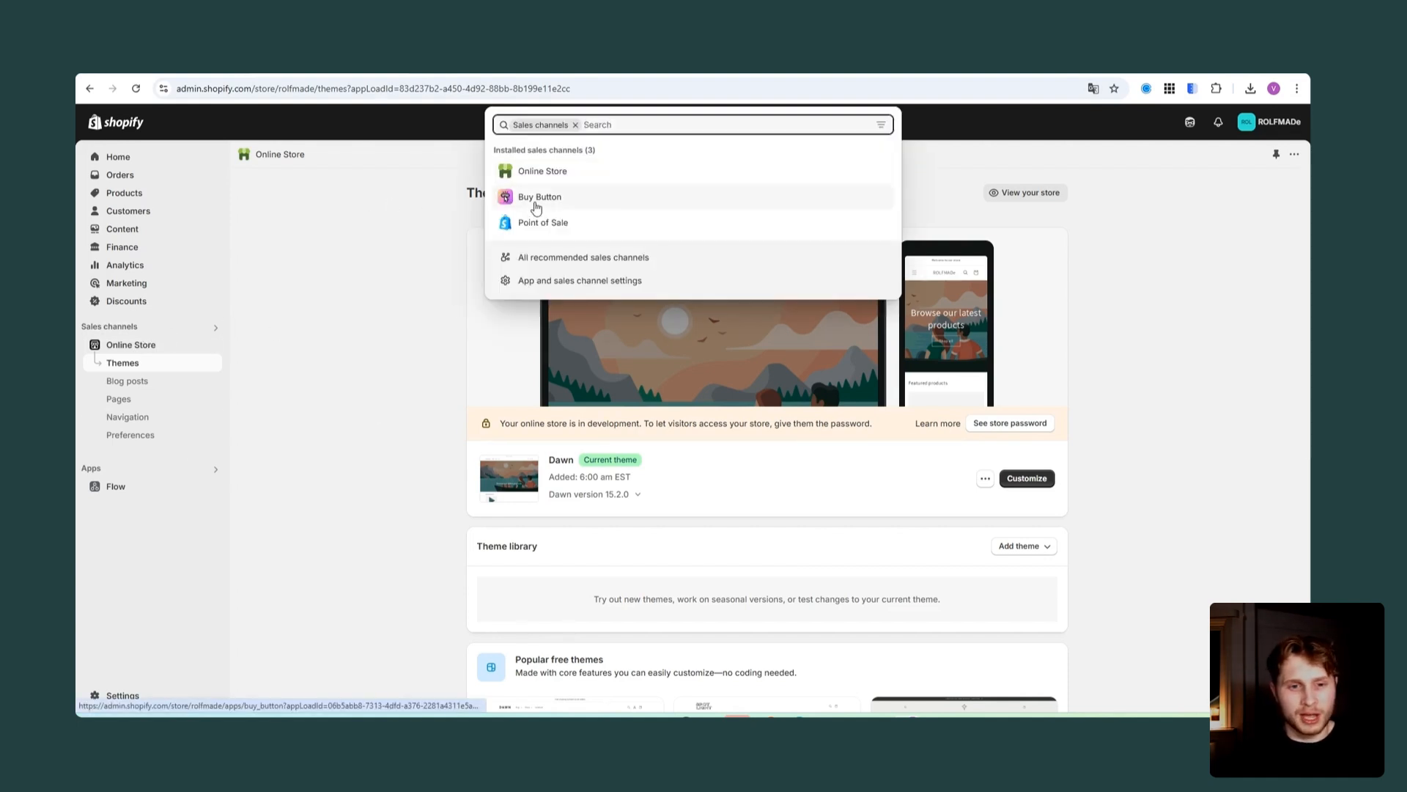
Start a new Buy Button from Shopify's Buy Button sales channel
click(539, 197)
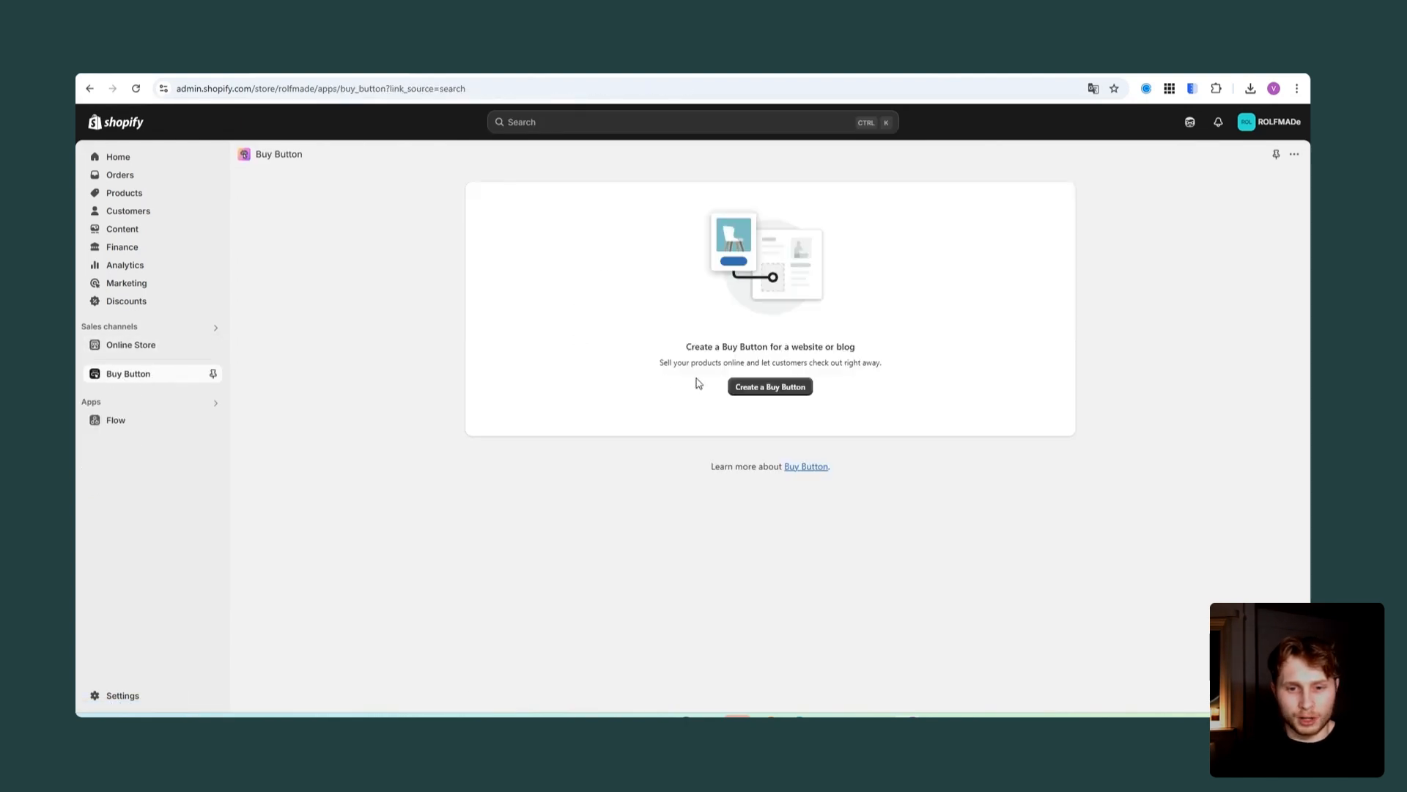
mouse_move(762, 392)
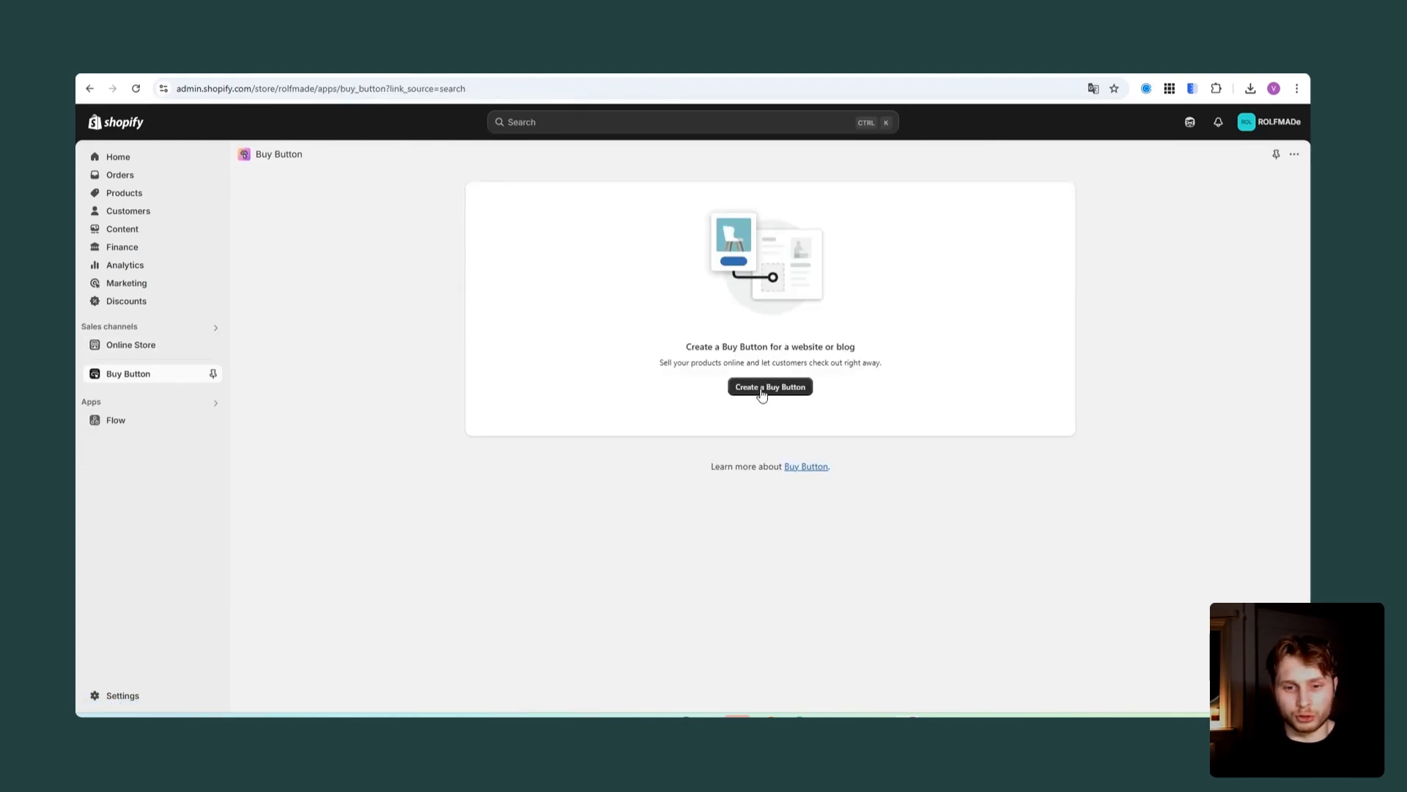
click(769, 385)
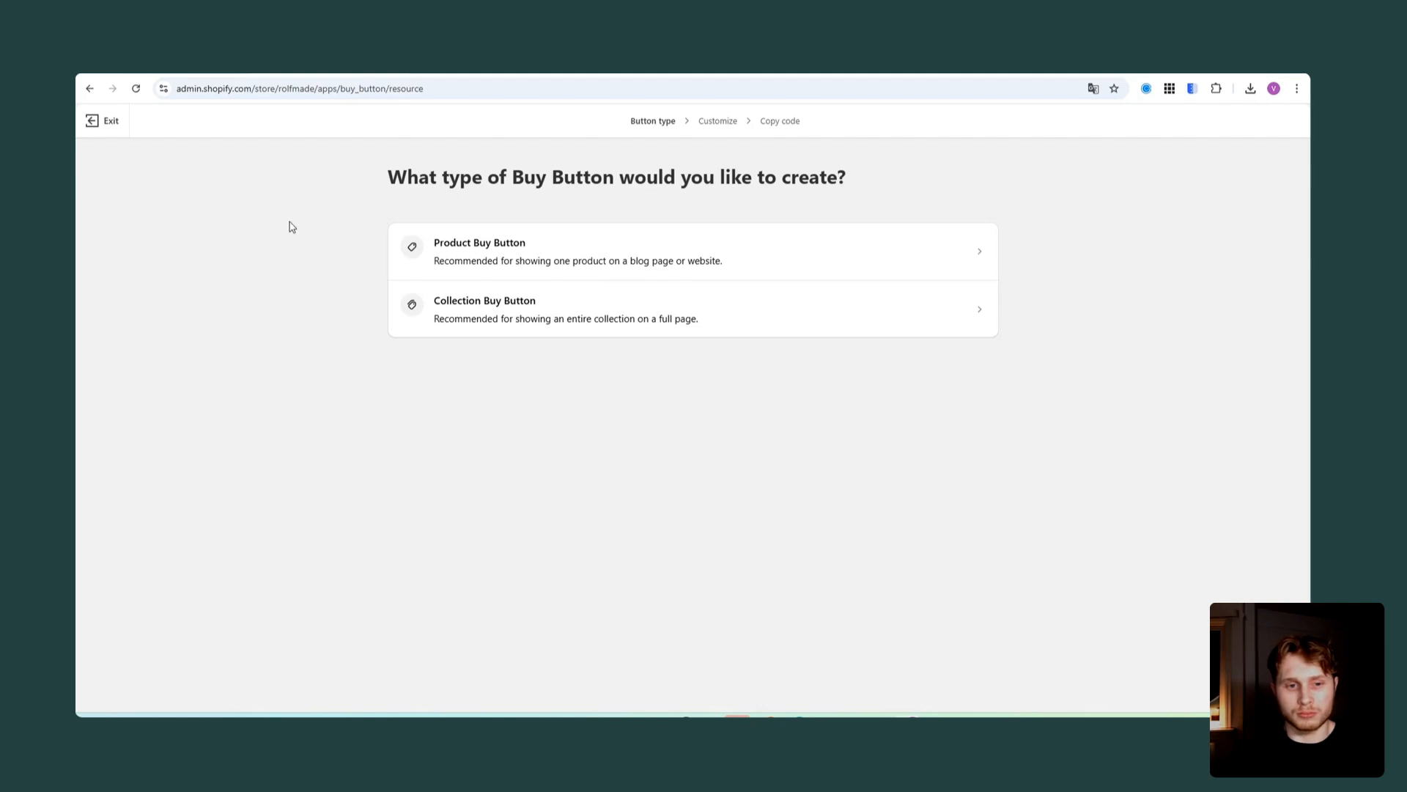
mouse_move(563, 255)
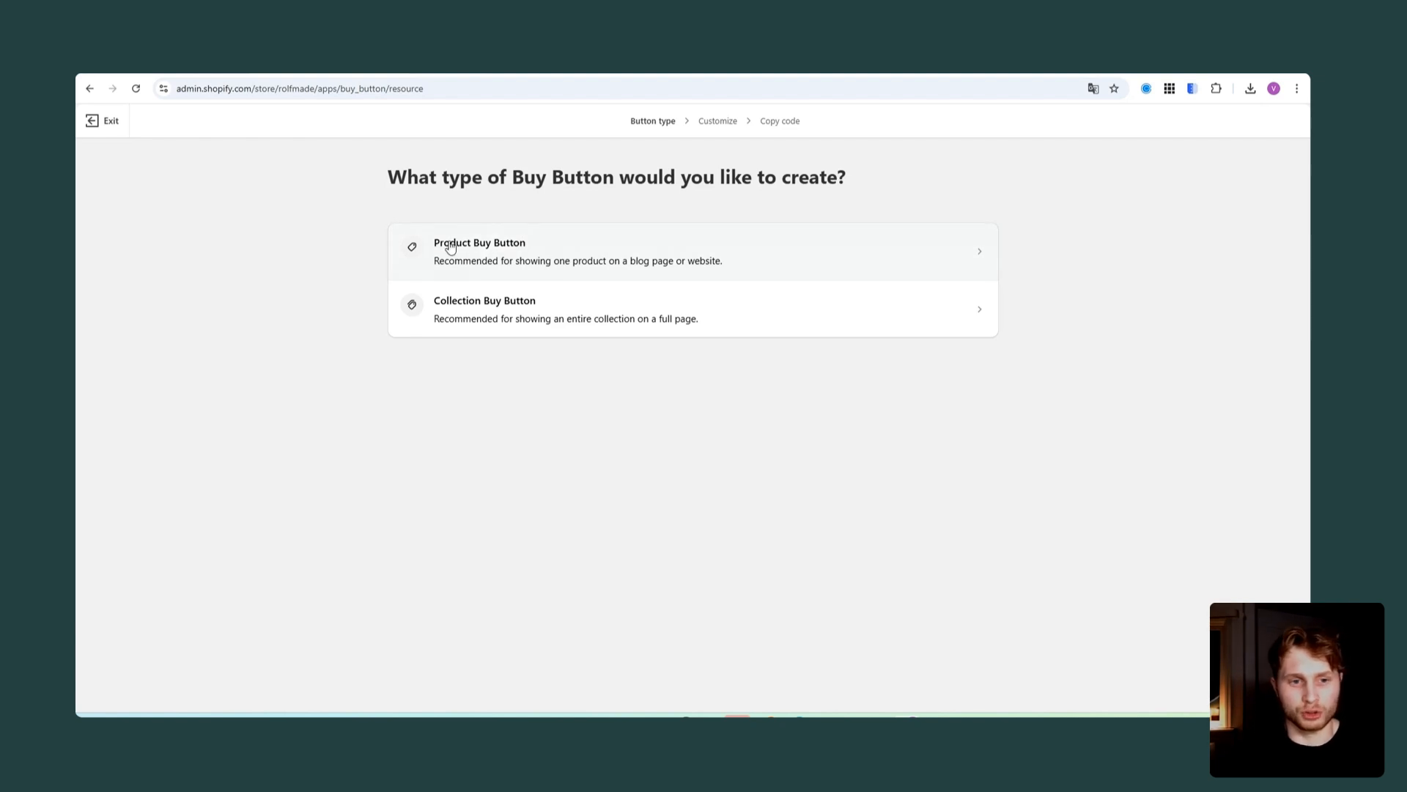
Choose a Product Buy Button and select the ROLFMADE product for it
click(479, 251)
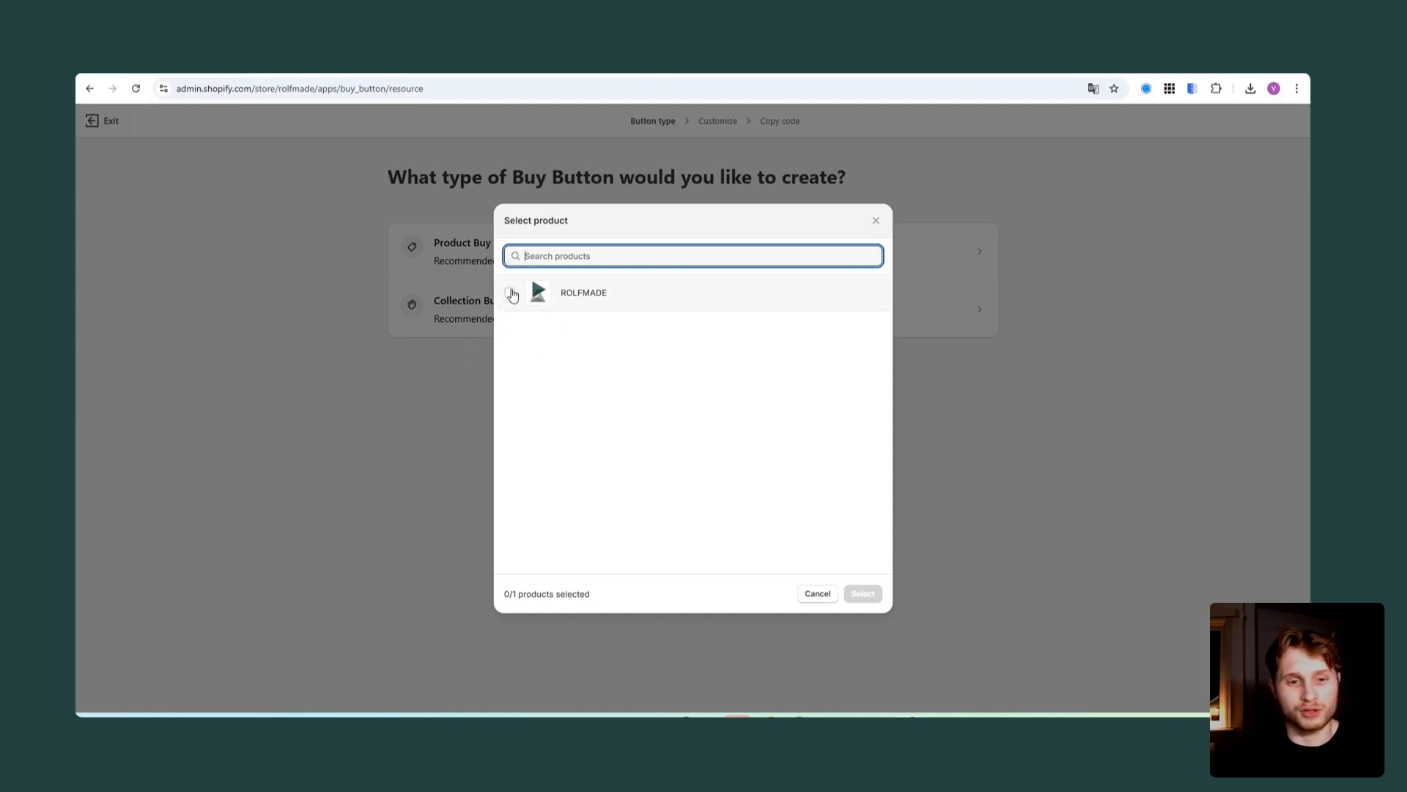
click(510, 292)
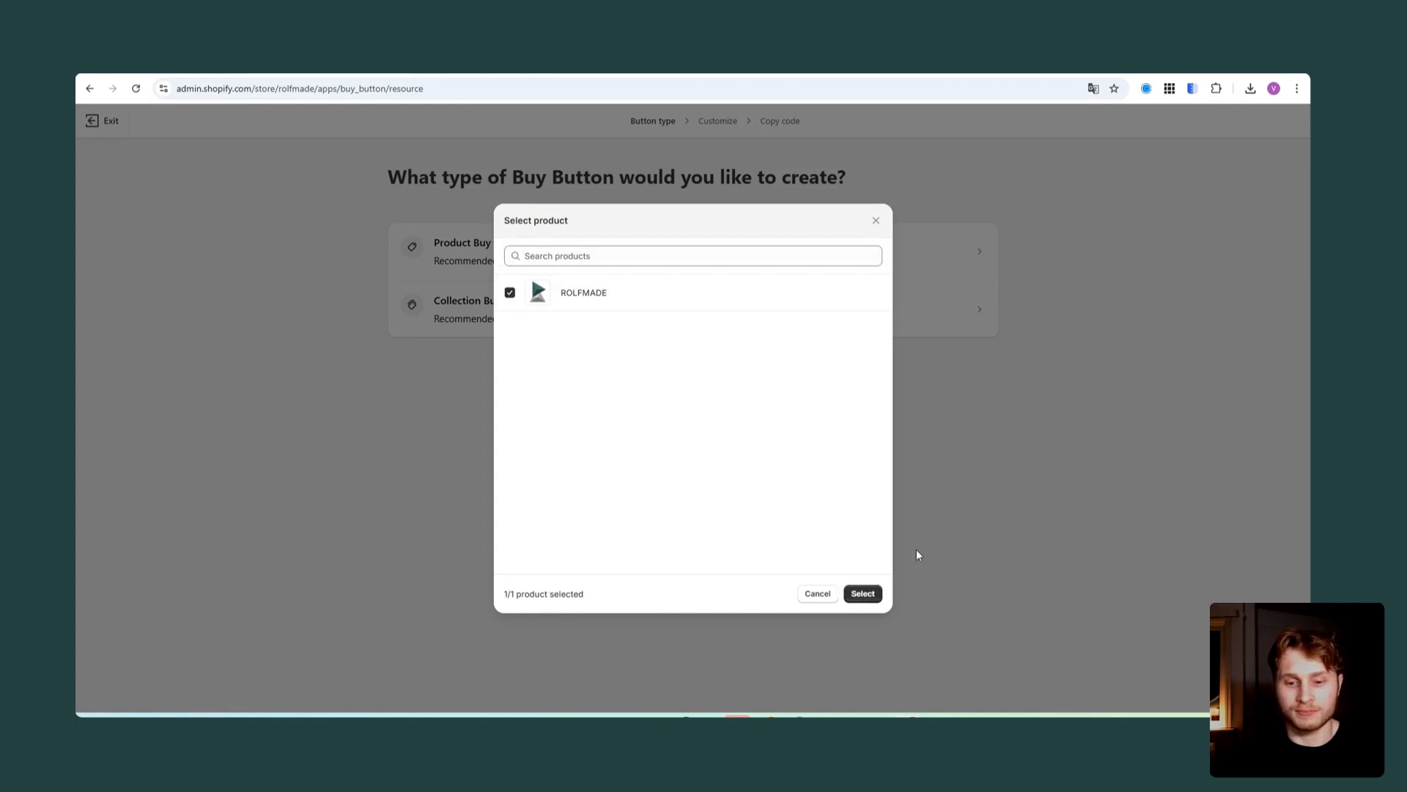
click(690, 255)
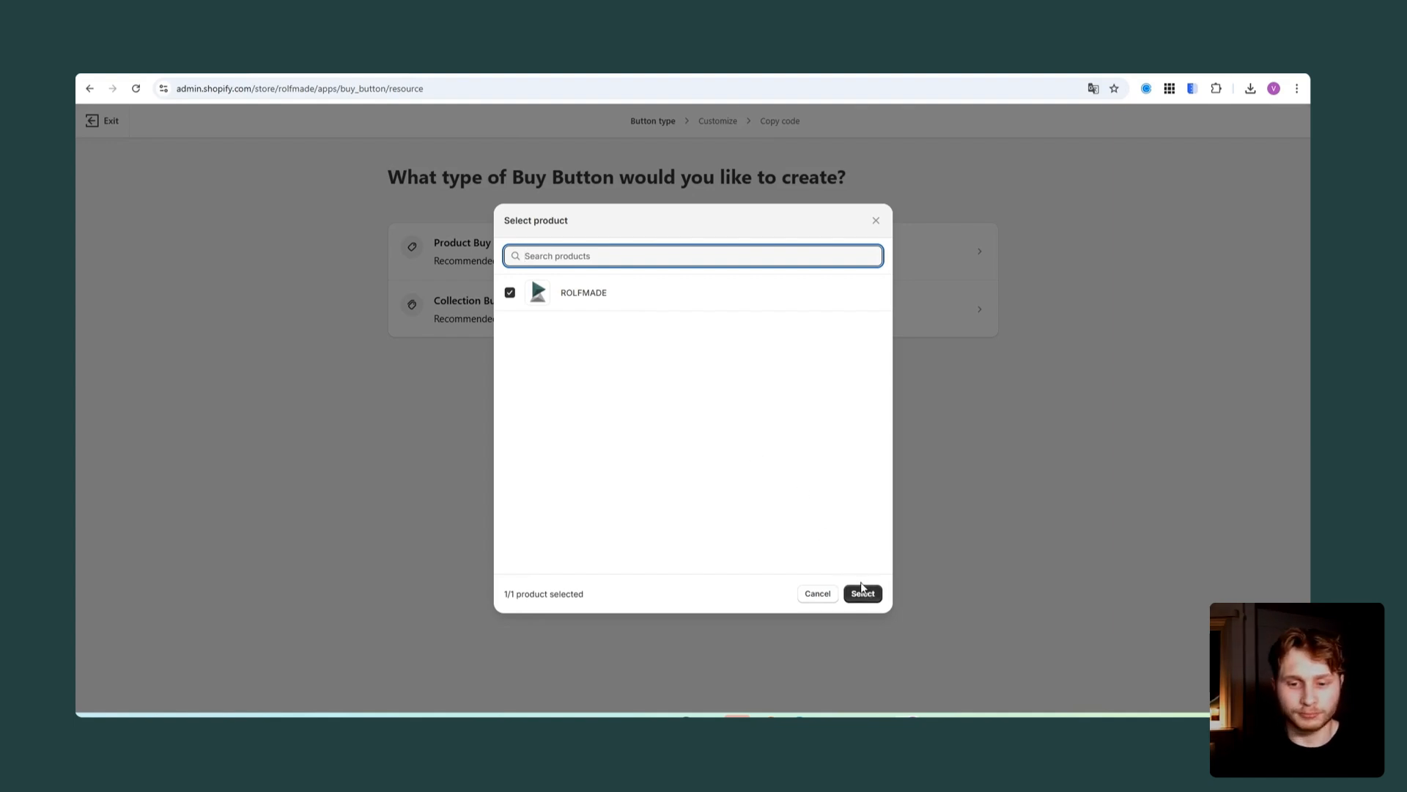
click(861, 594)
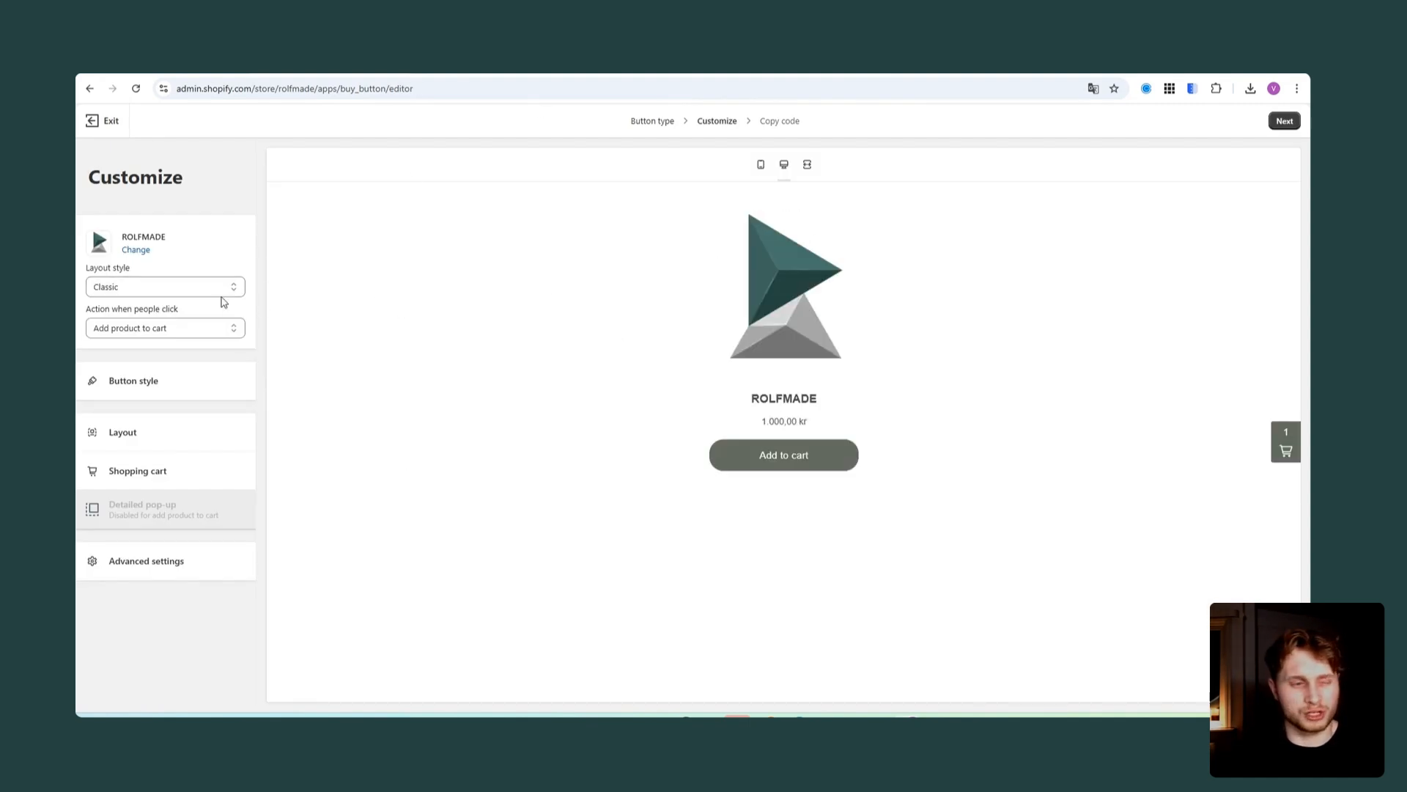
Keep the Classic layout style and copy the generated Buy Button embed code
click(164, 286)
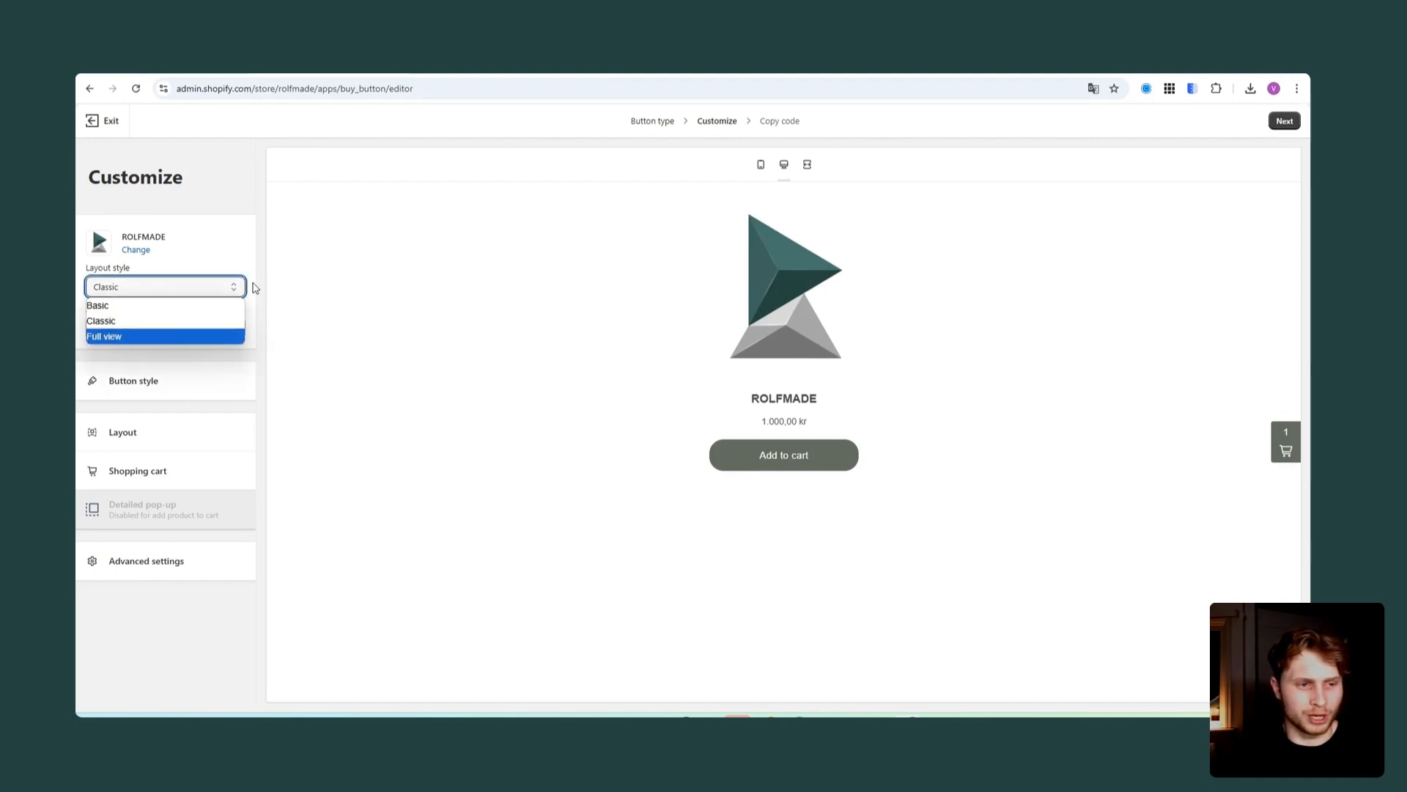
click(101, 321)
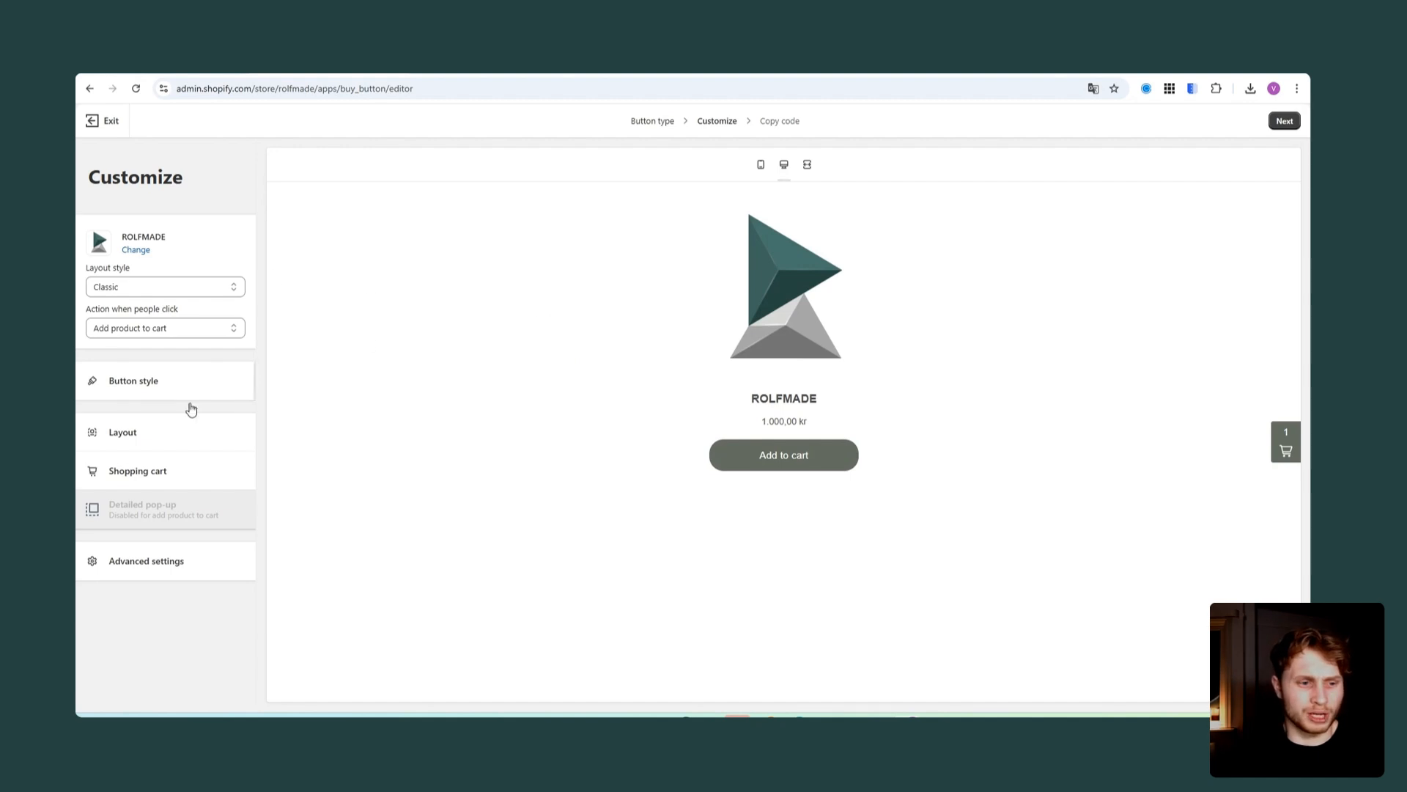
mouse_move(692, 348)
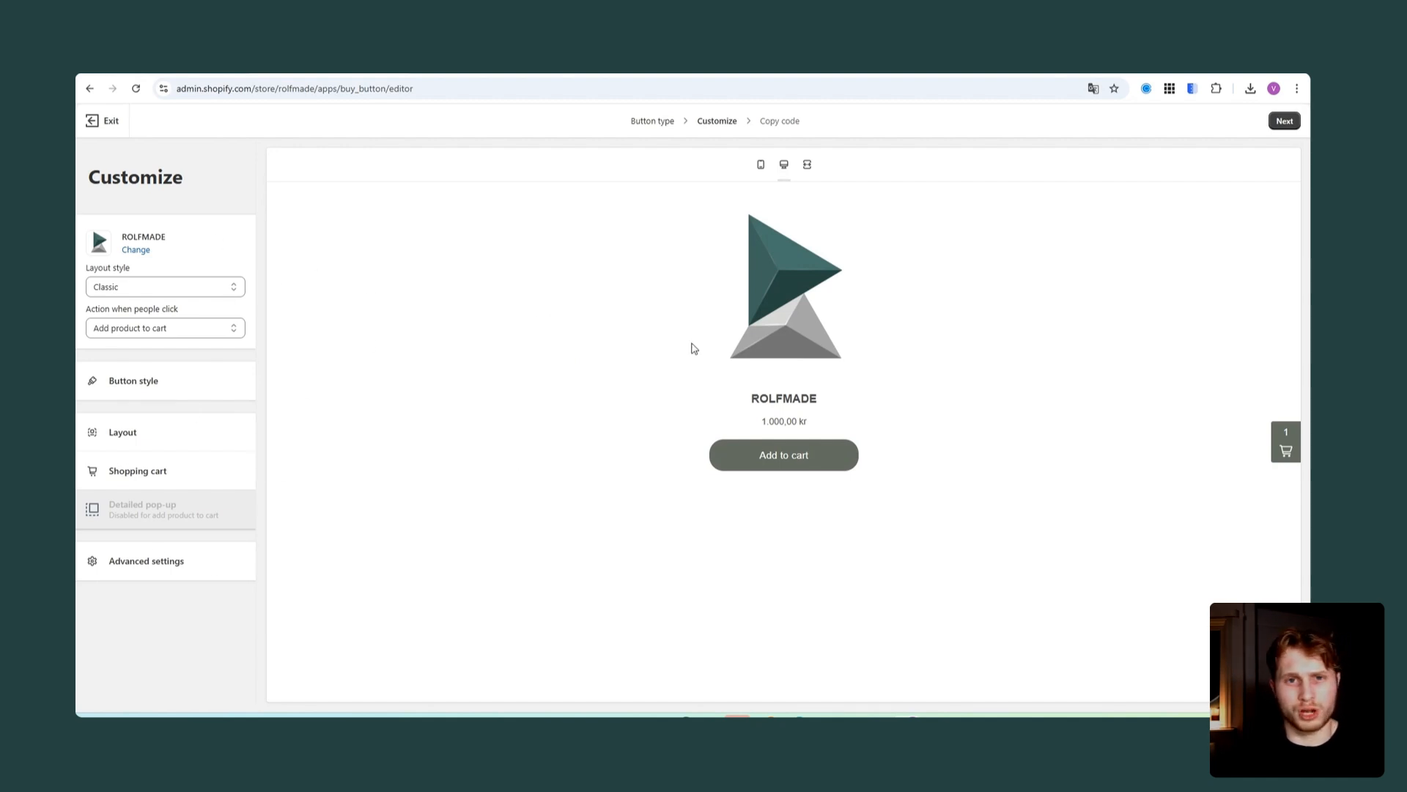
mouse_move(779, 394)
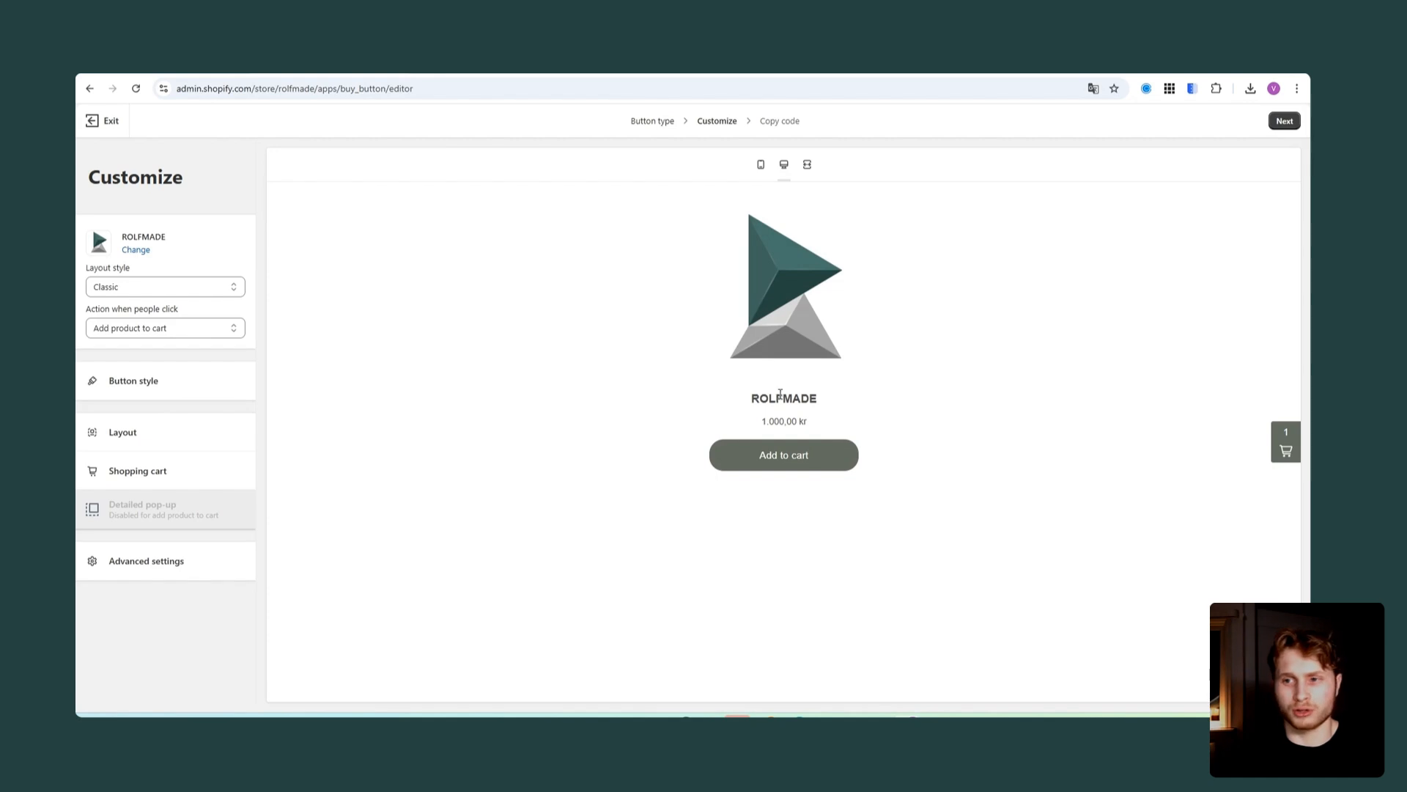
mouse_move(637, 352)
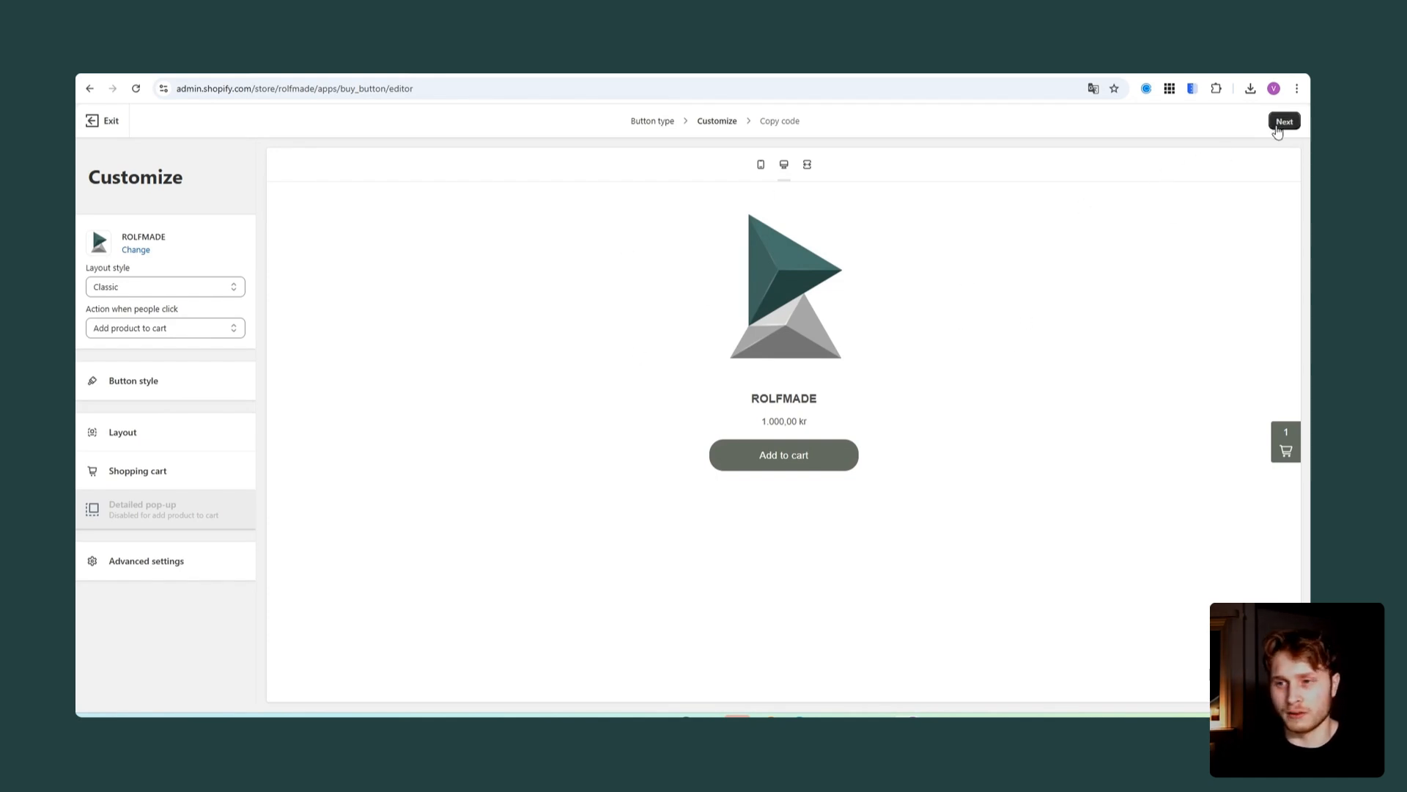
click(1282, 120)
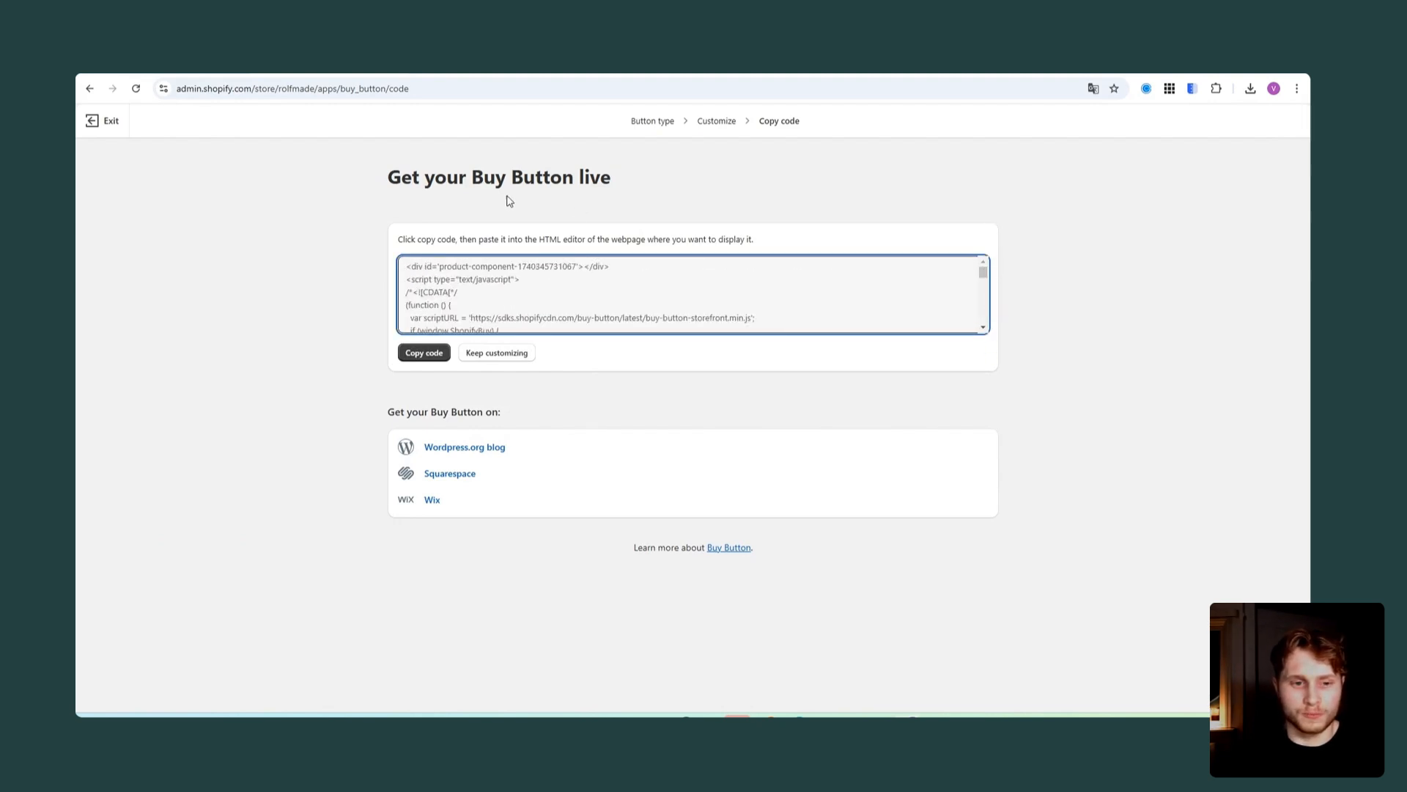
click(424, 352)
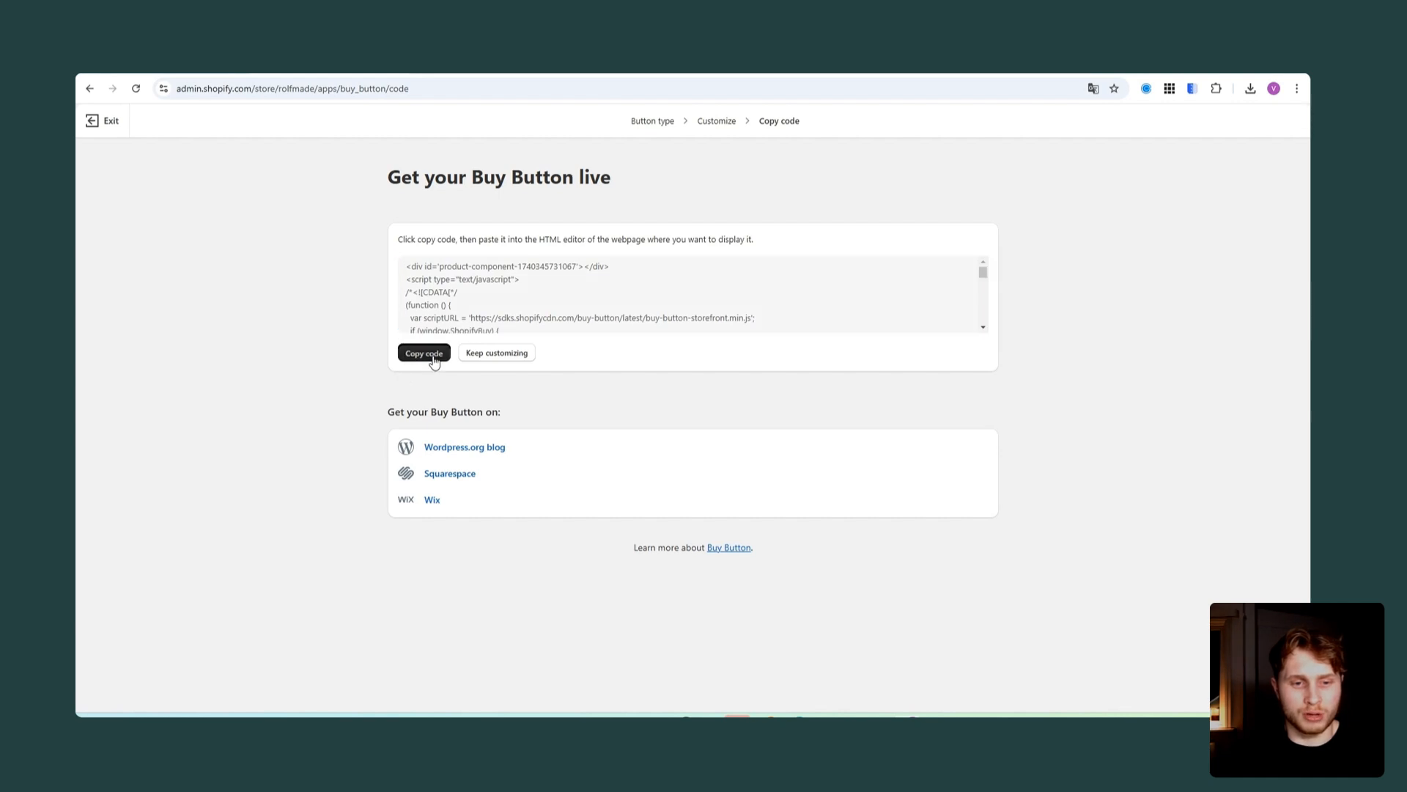
click(423, 352)
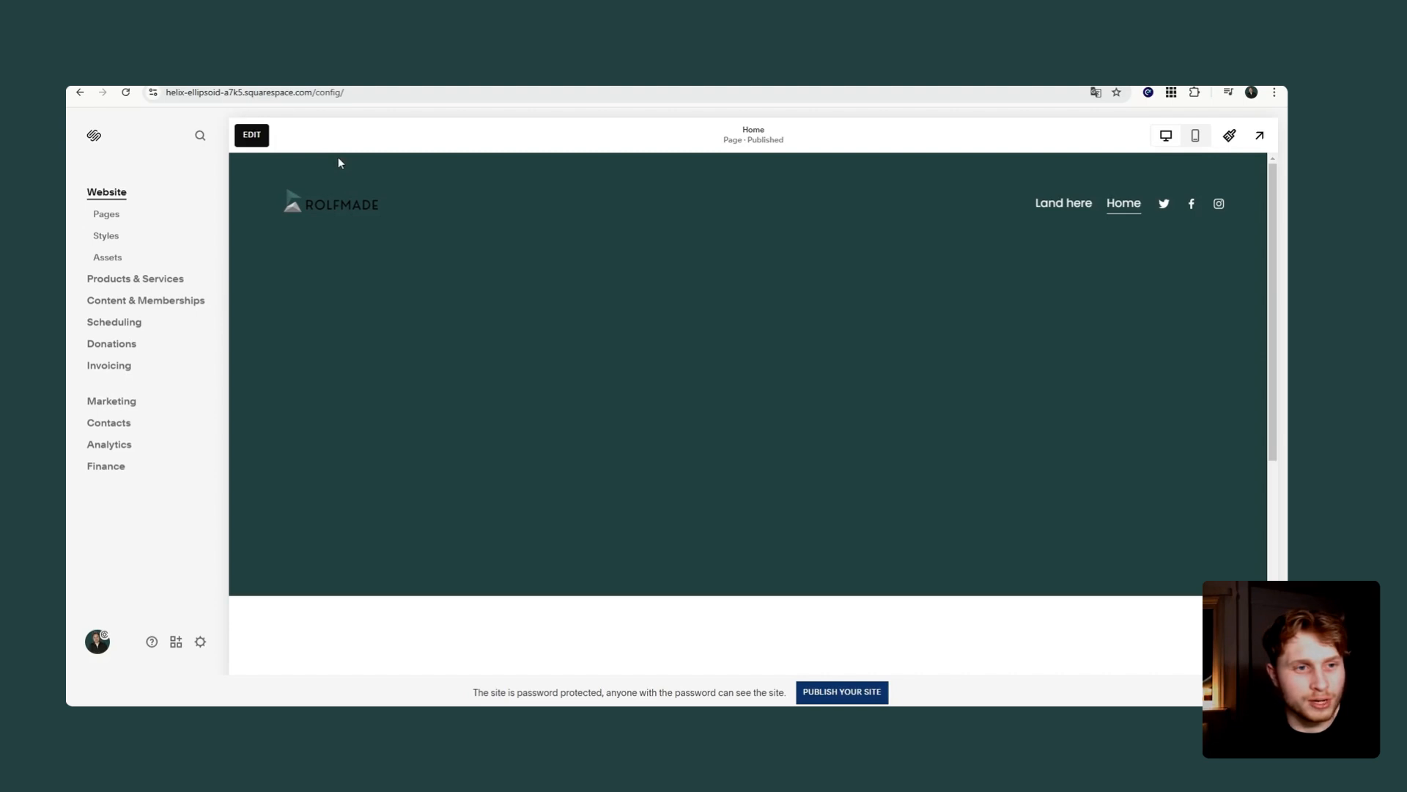
mouse_move(776, 343)
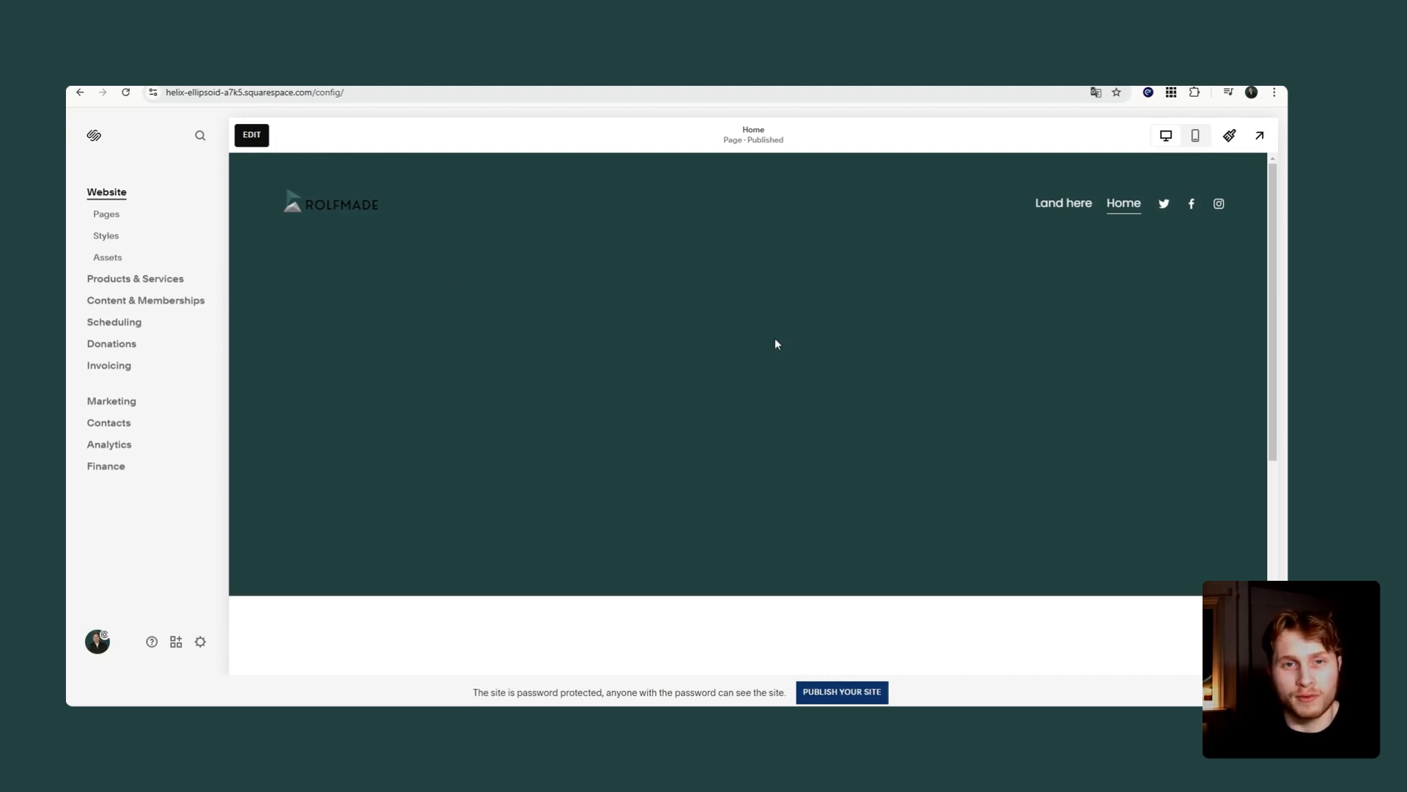
mouse_move(473, 202)
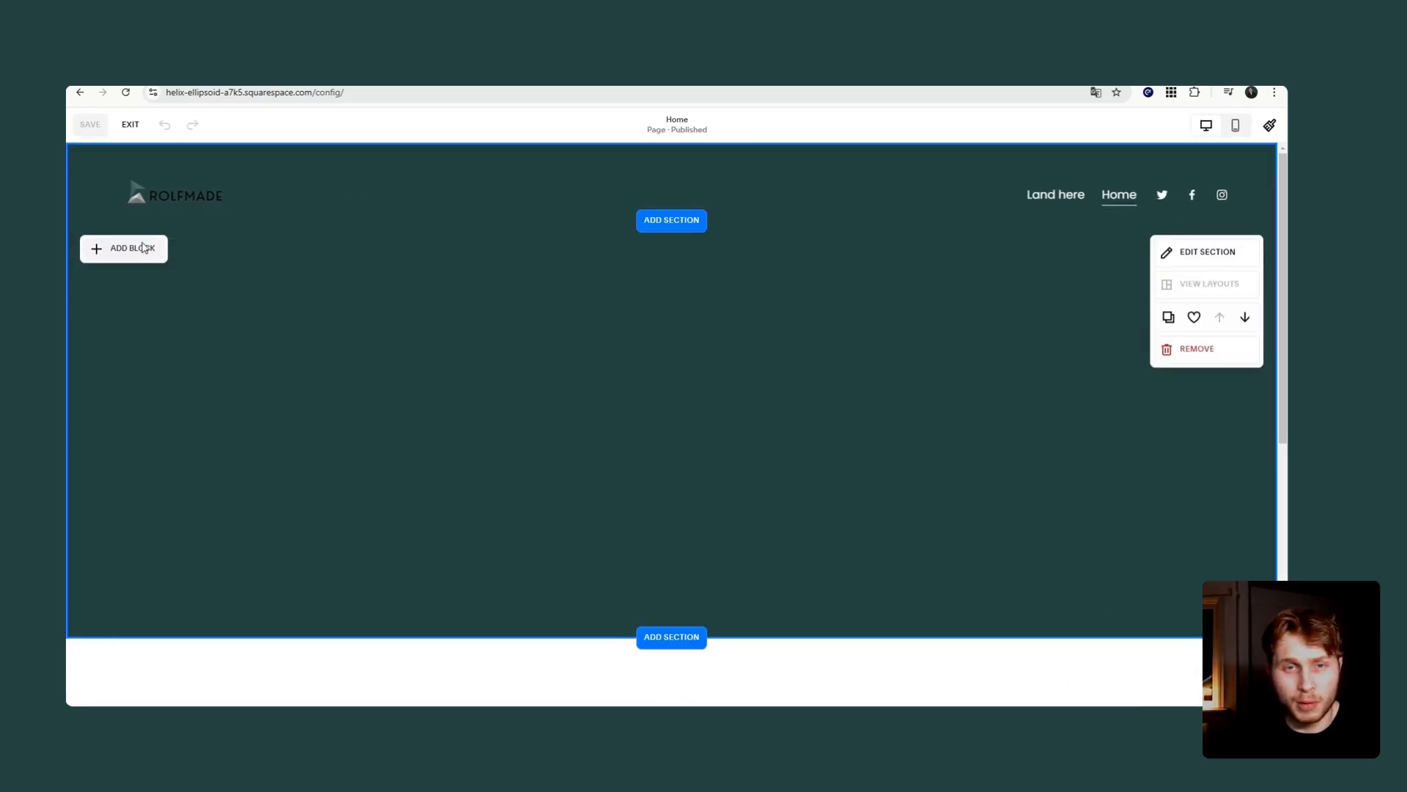
Insert a Code block into the homepage's empty section
click(123, 247)
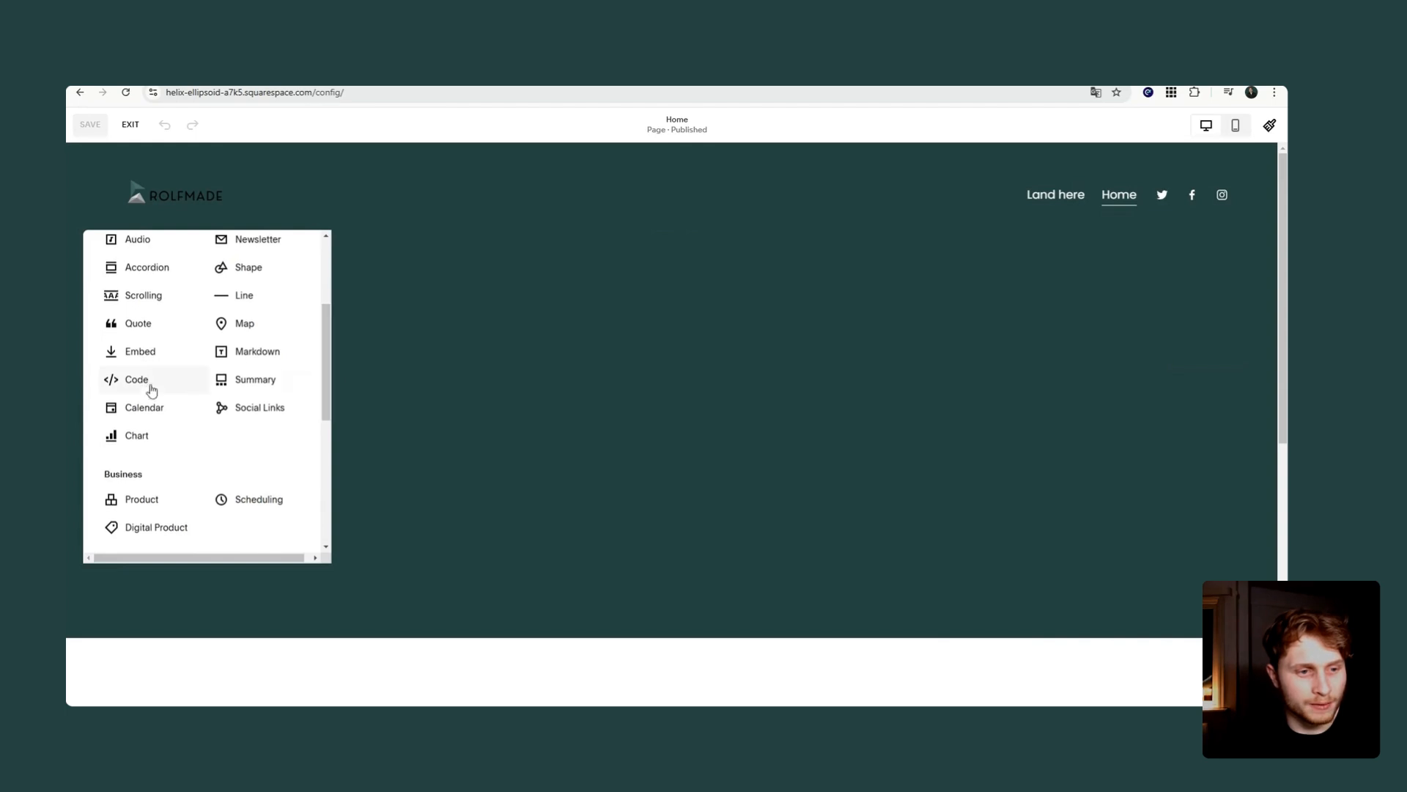
click(137, 378)
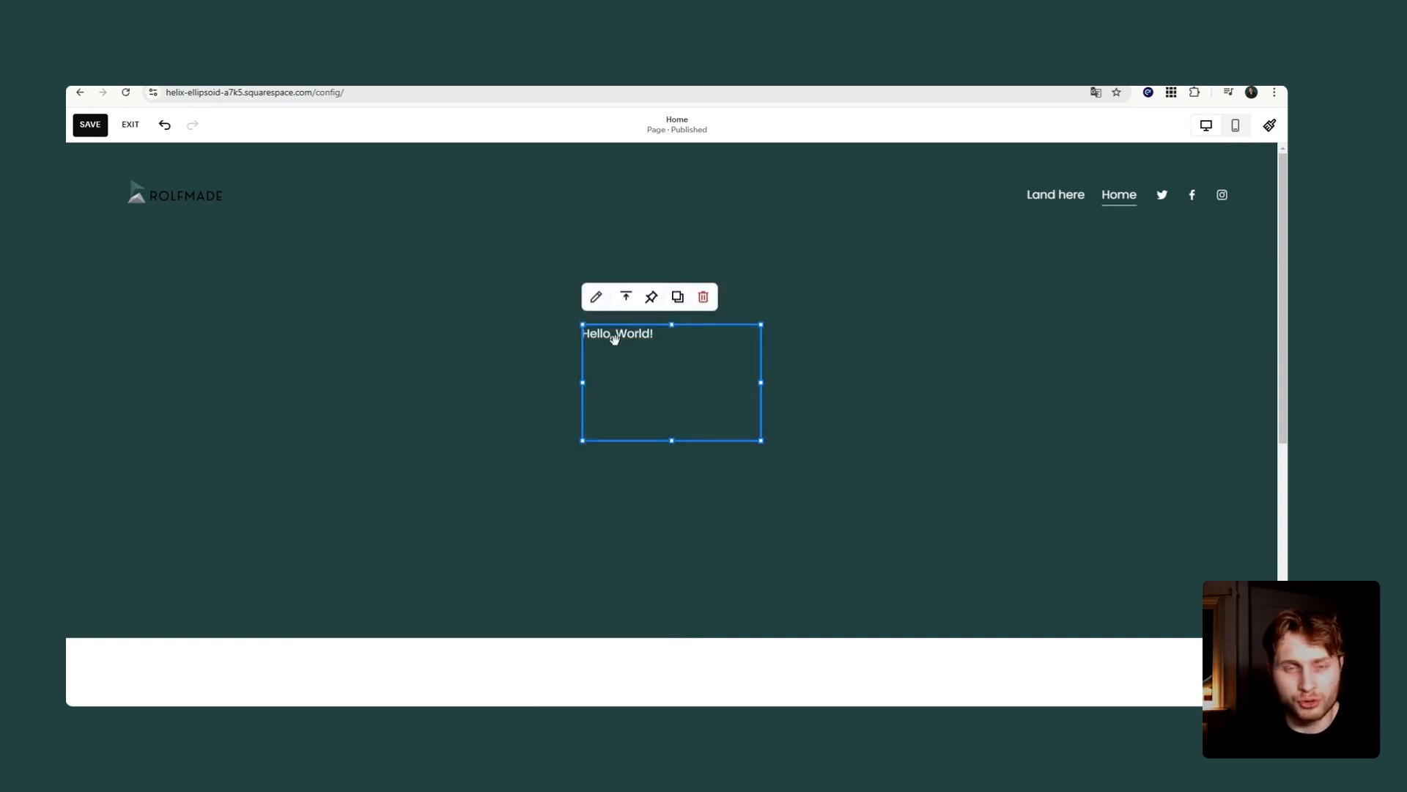
Paste the Buy Button embed code into the Code block, save the page and exit editing
click(596, 298)
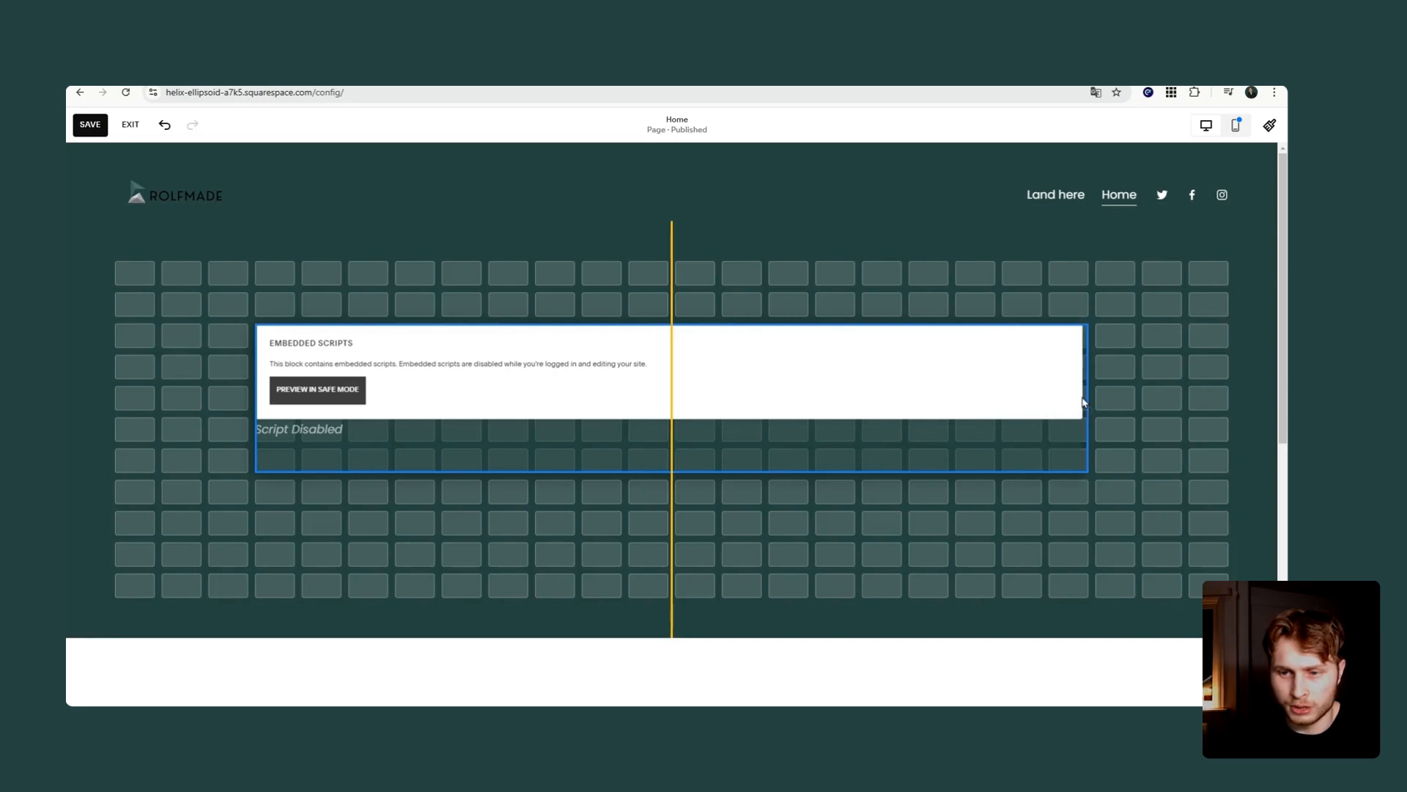
click(130, 124)
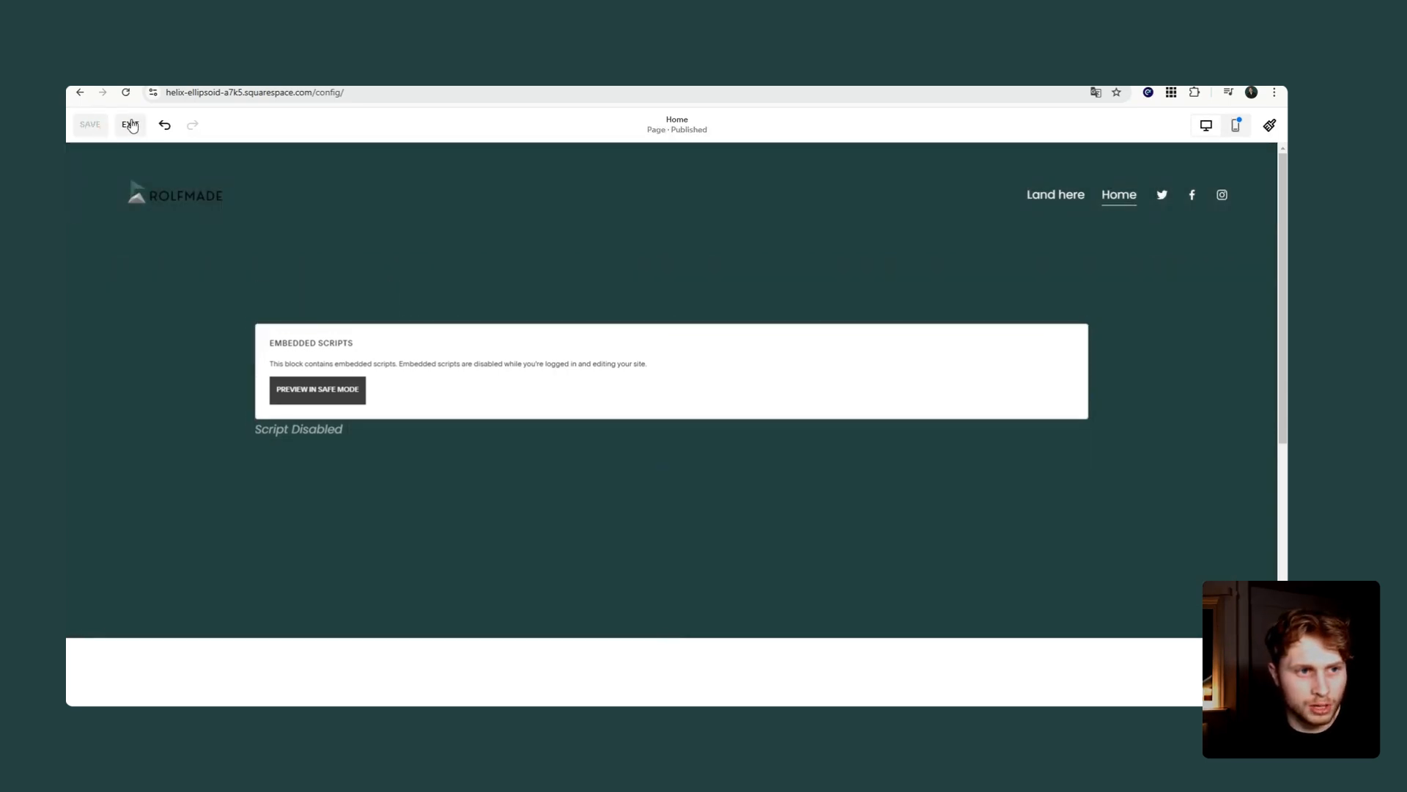
click(131, 125)
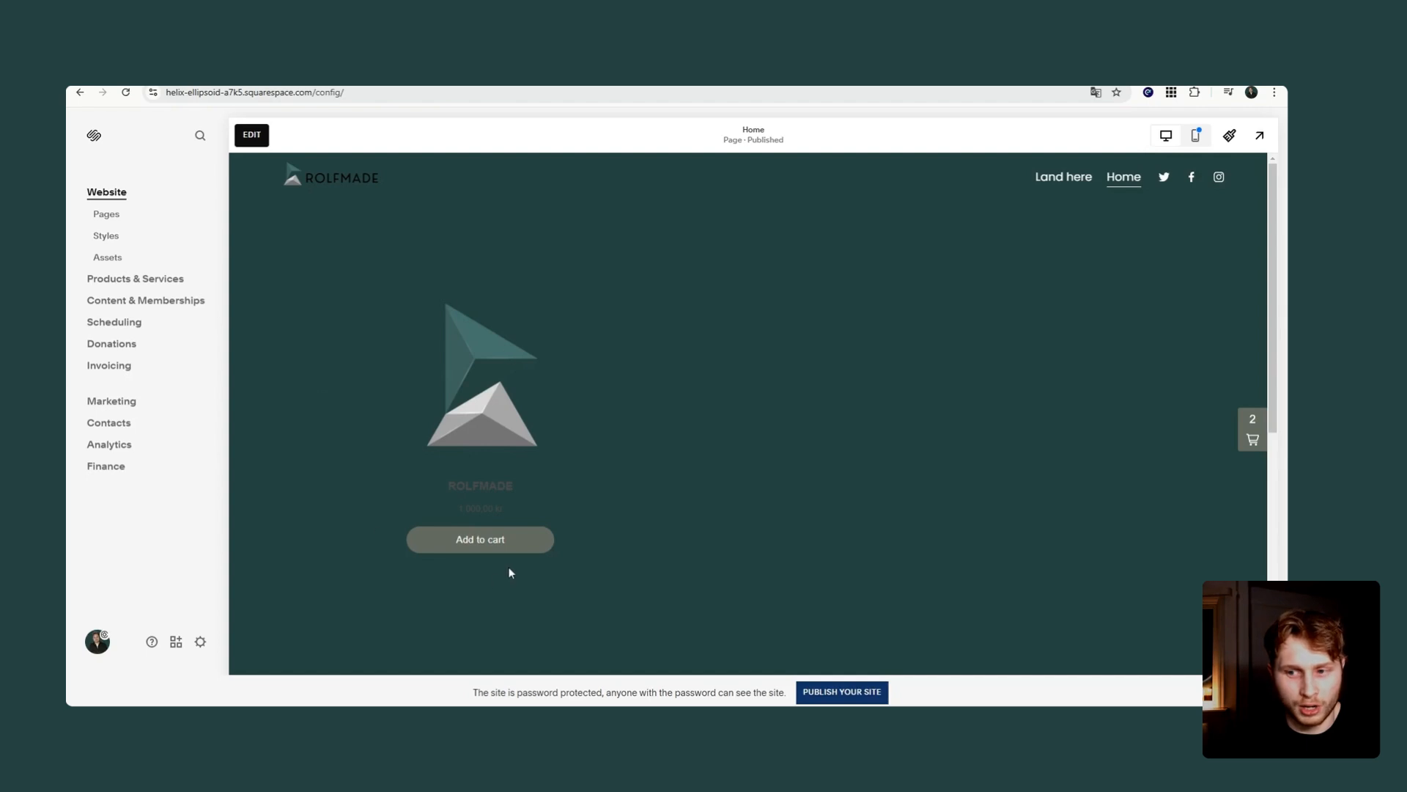
Raise the ROLFMADE cart quantity to 3 and proceed to checkout
click(1250, 438)
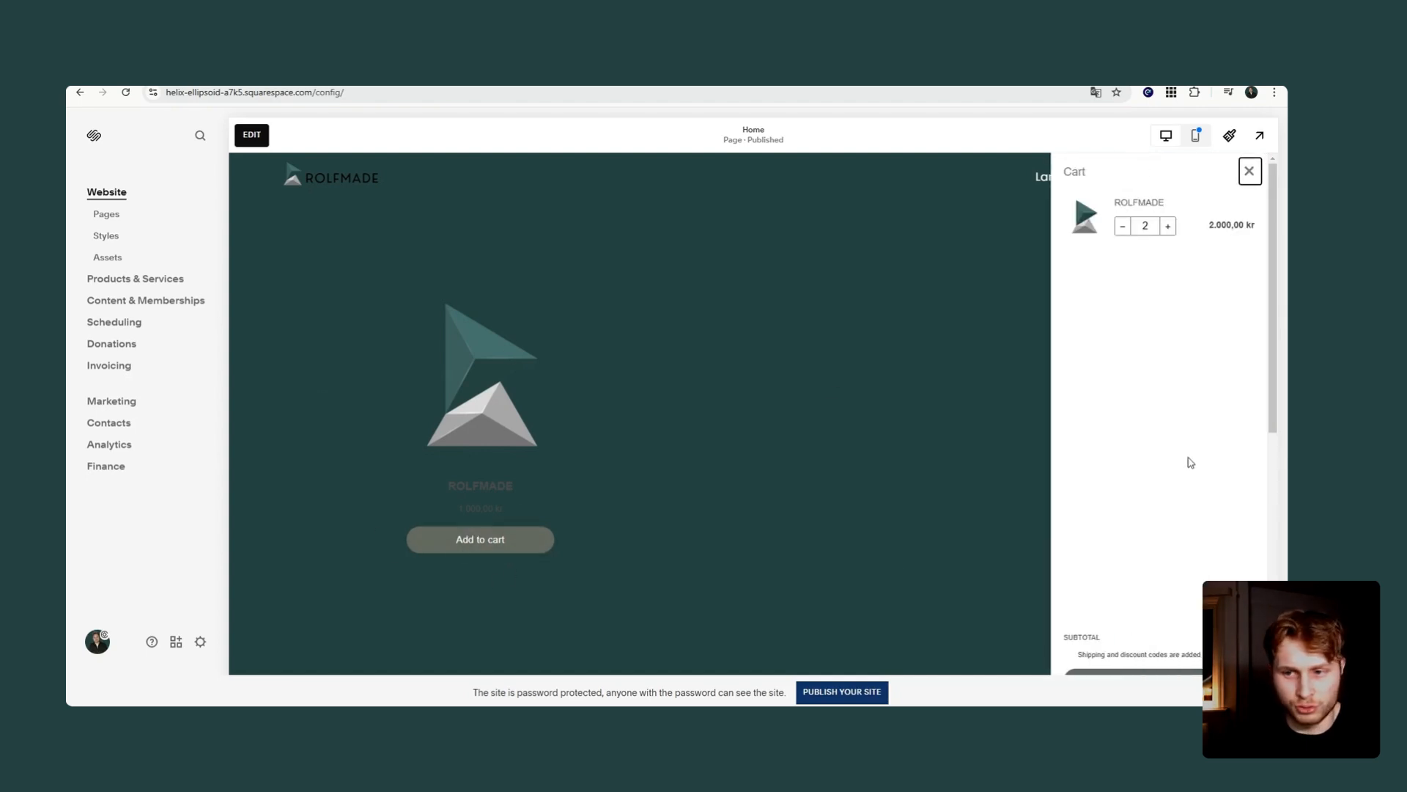
click(1167, 226)
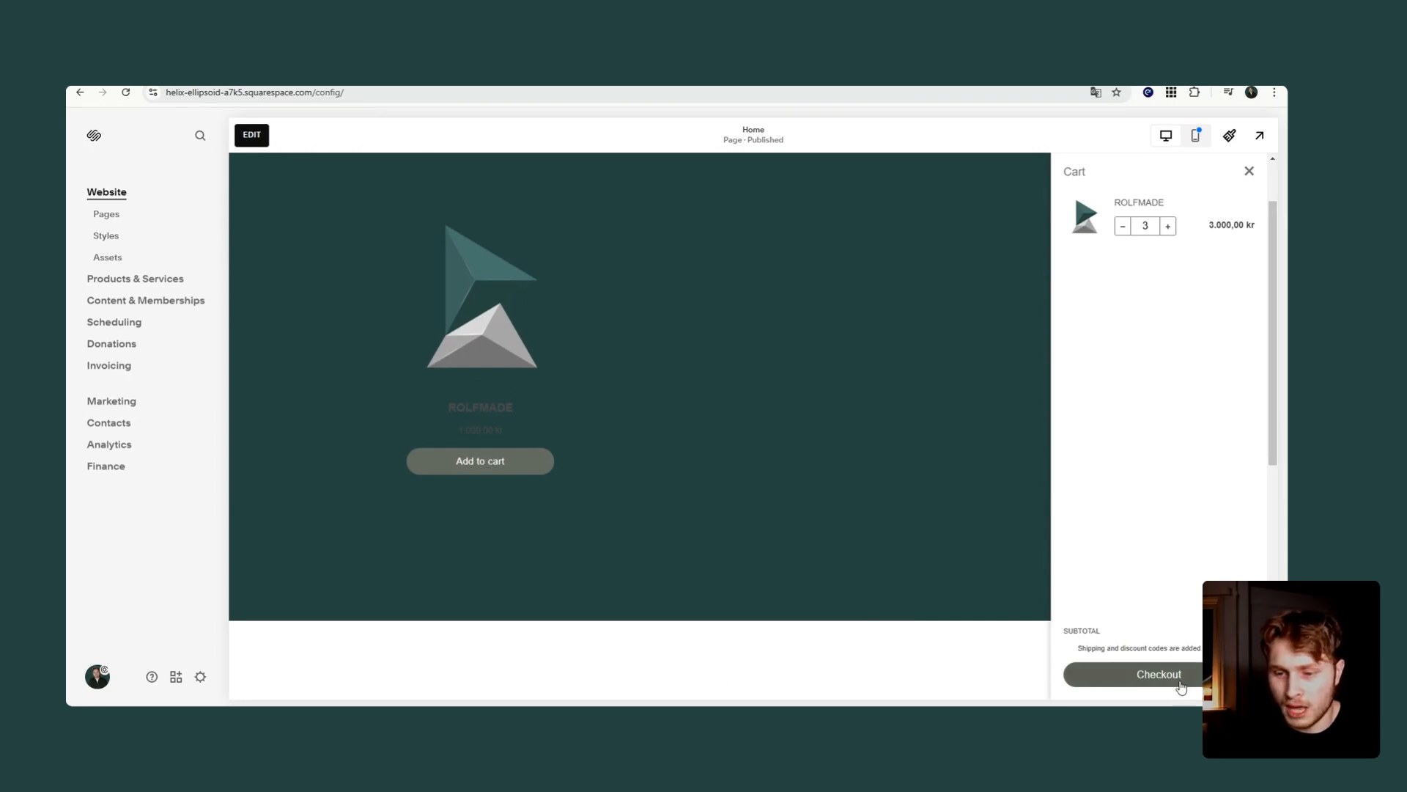
click(1158, 674)
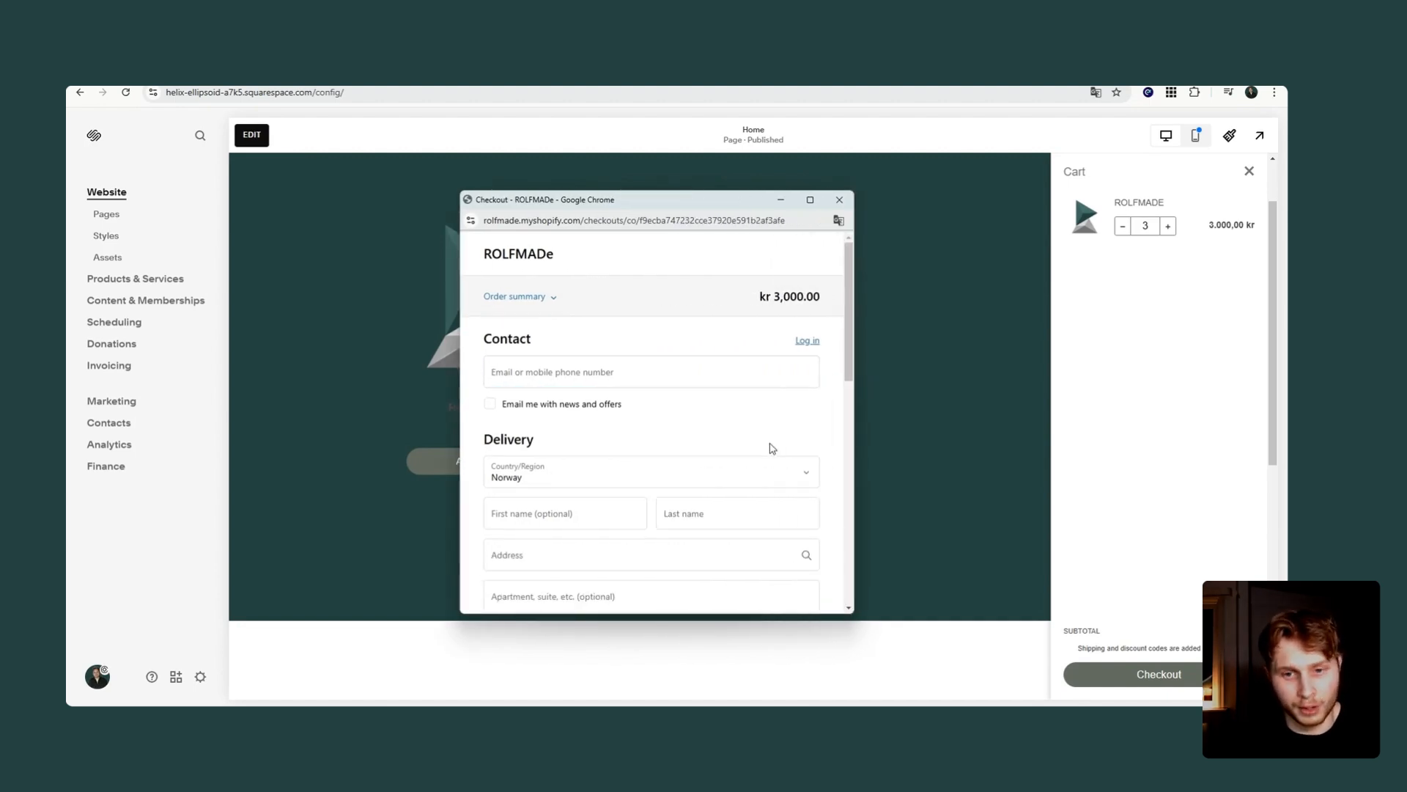
Scroll through the kr 3,000.00 checkout's contact and delivery form, then close it
scroll(down, 3)
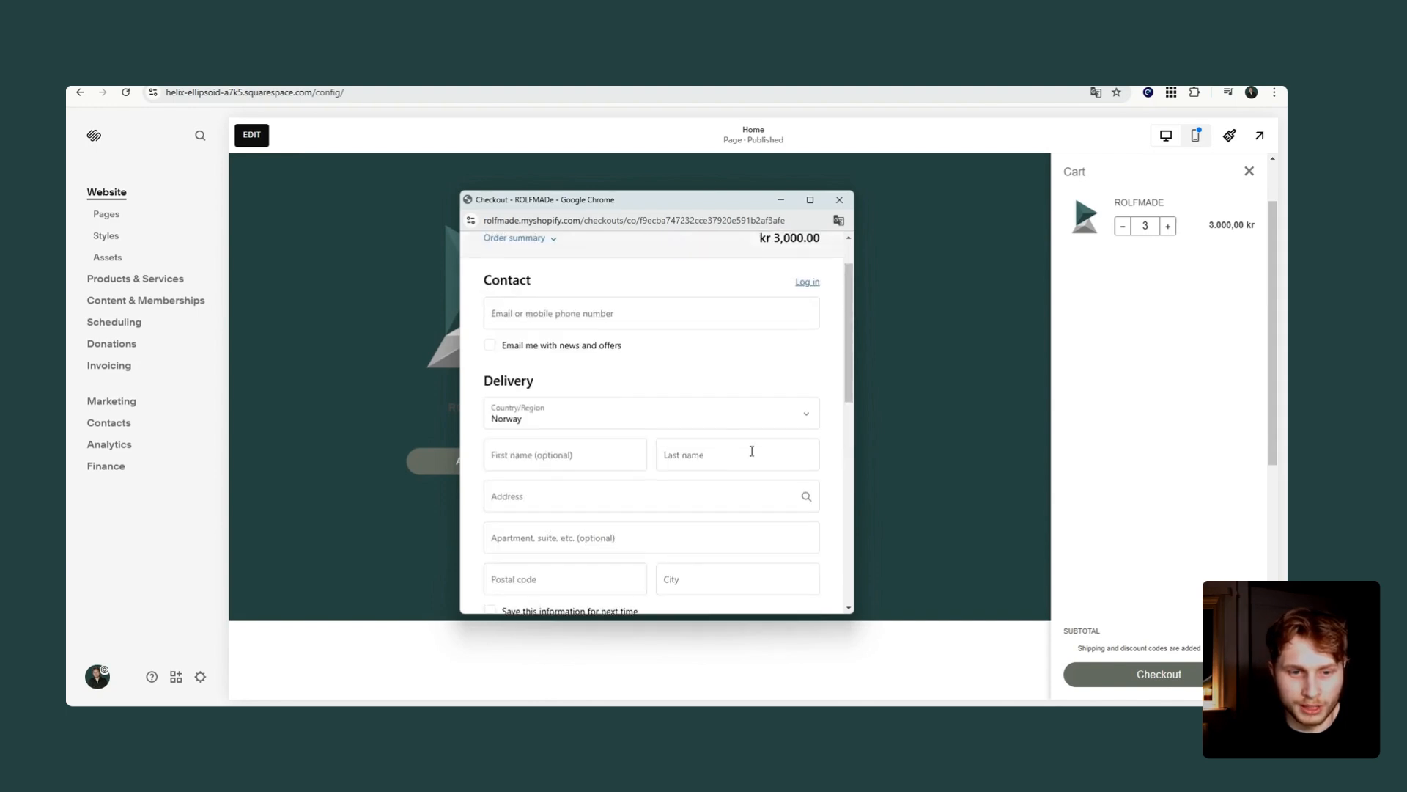
scroll(down, 3)
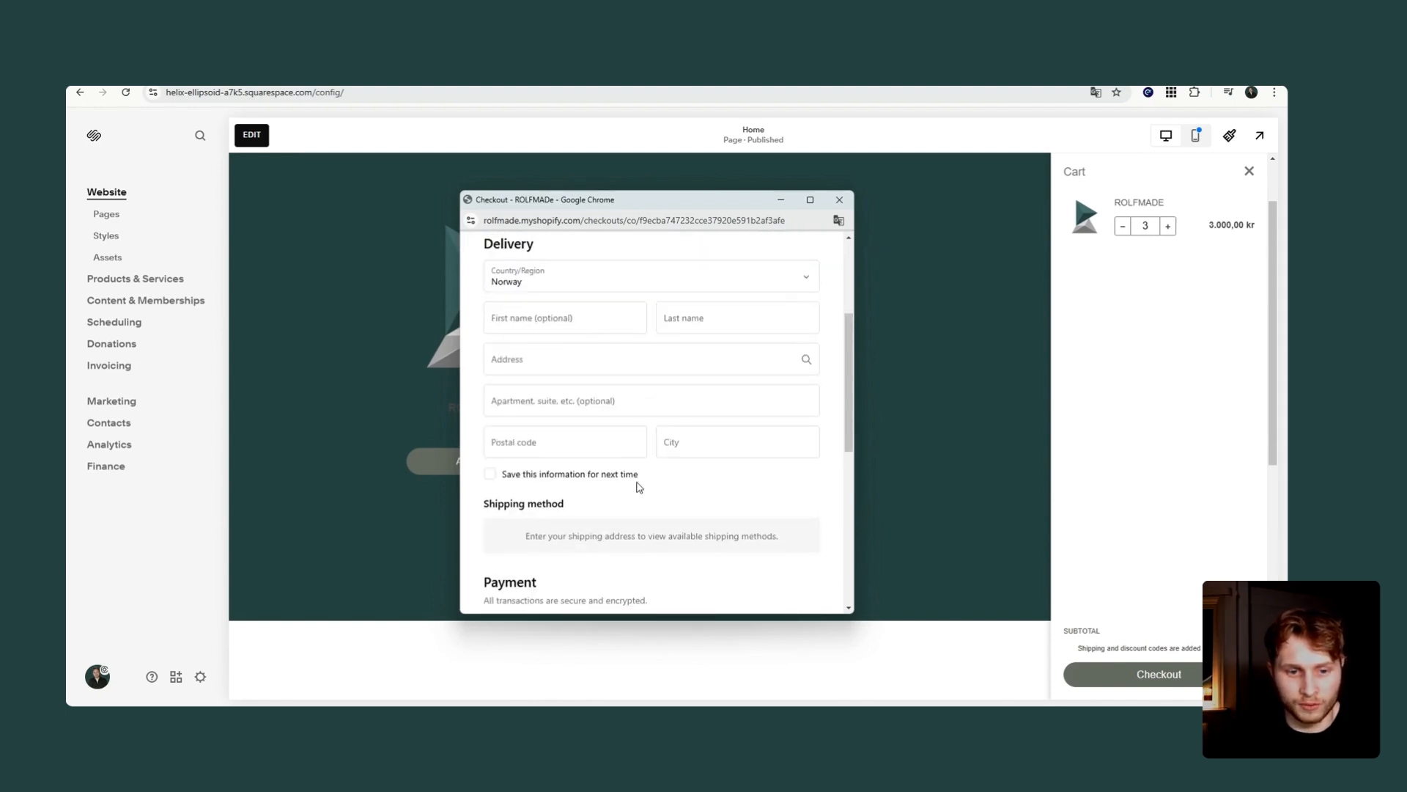
scroll(down, 3)
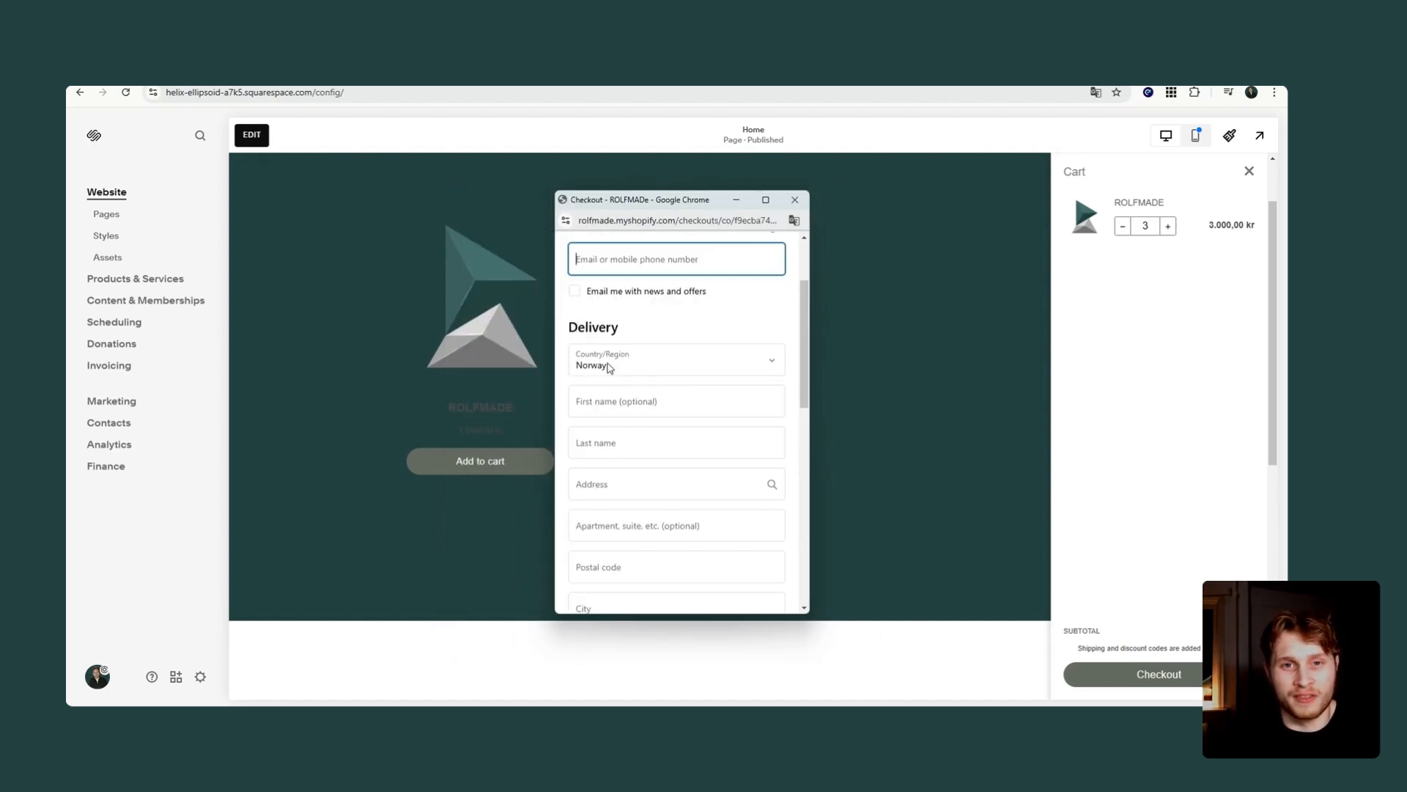
click(793, 200)
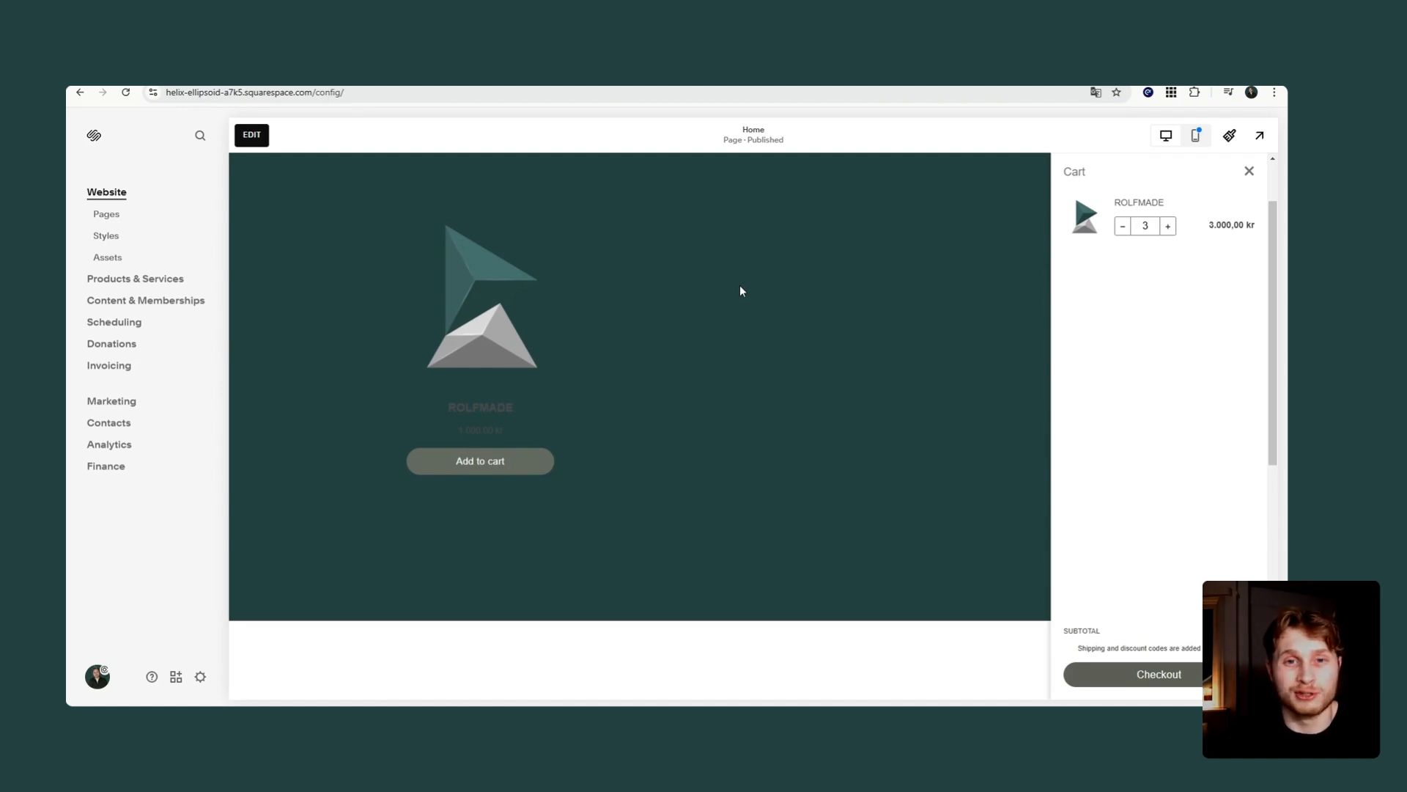
mouse_move(762, 325)
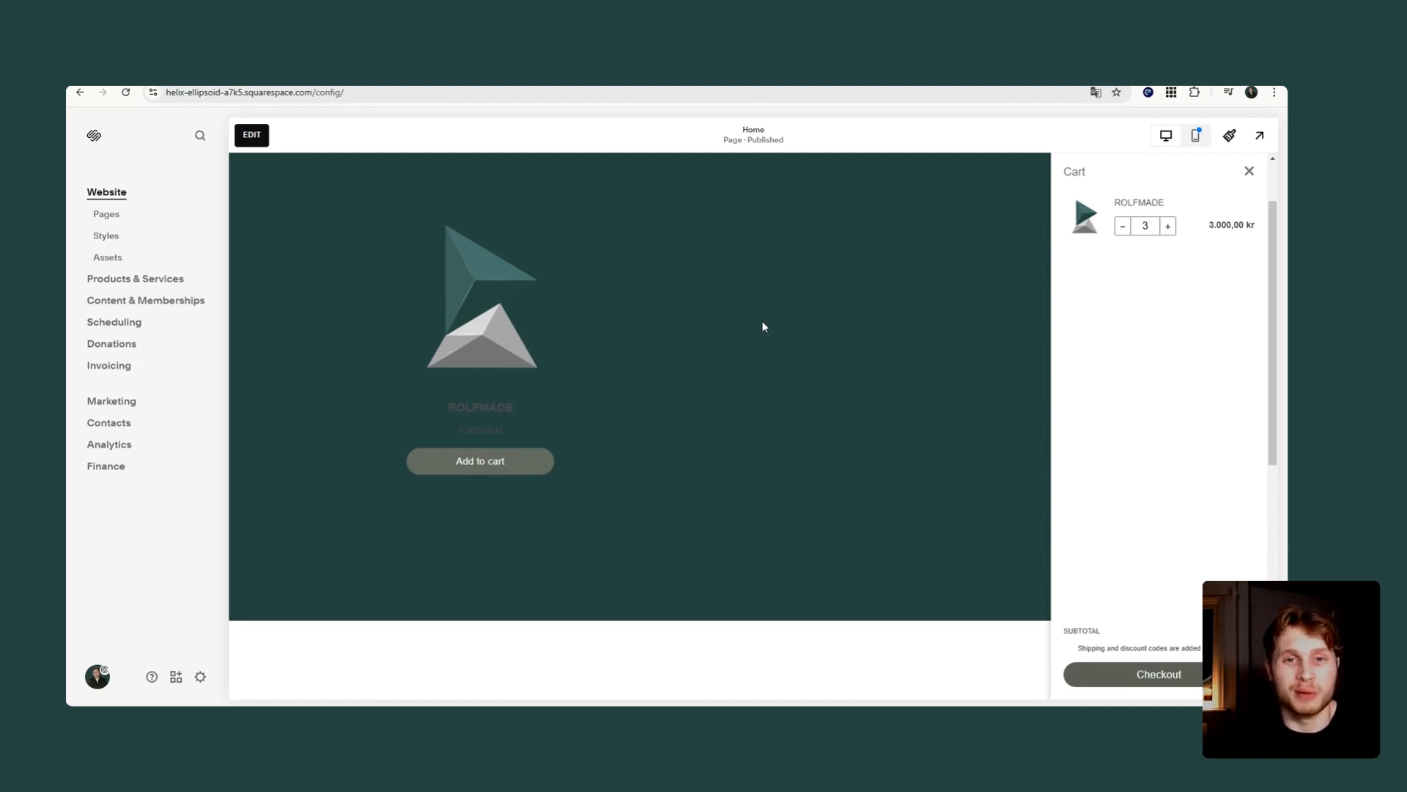